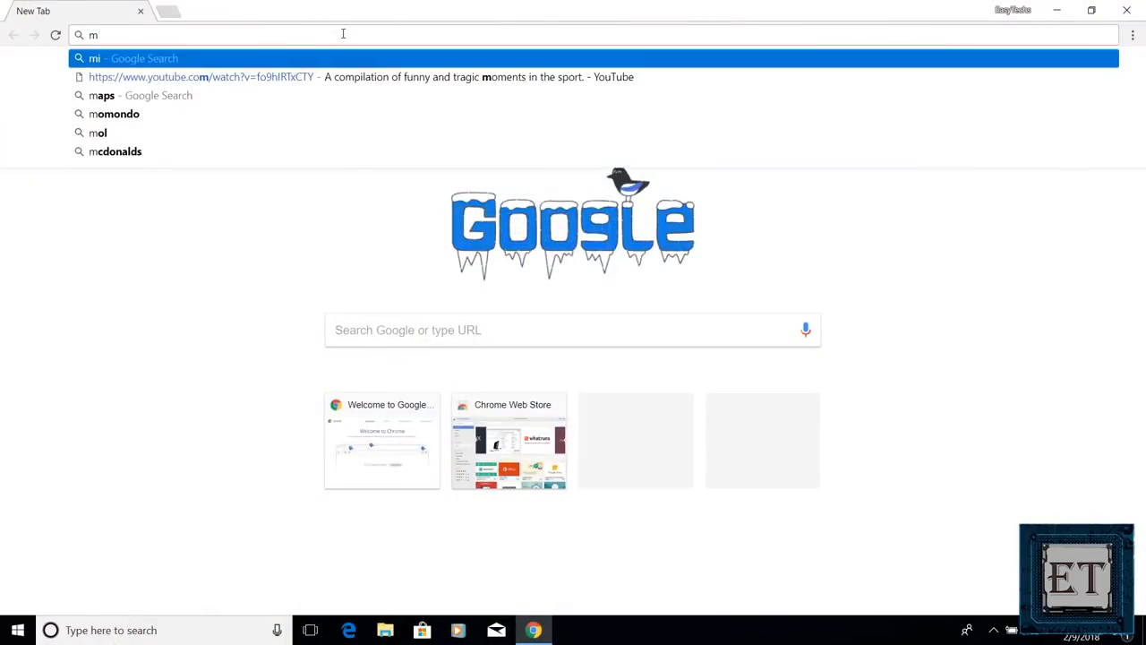
Search 'minitool partition wizard' in Chrome and download the free edition installer
{"action": "type", "text": "initool partition wizard"}
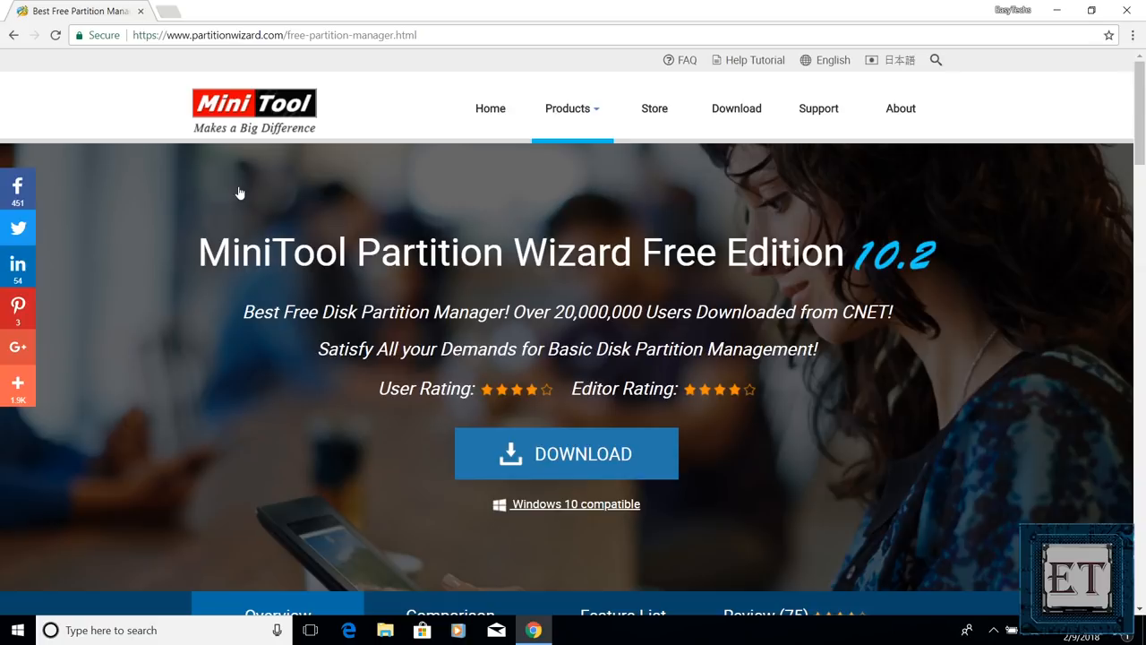
{"action": "left_click", "coordinate": [566, 453]}
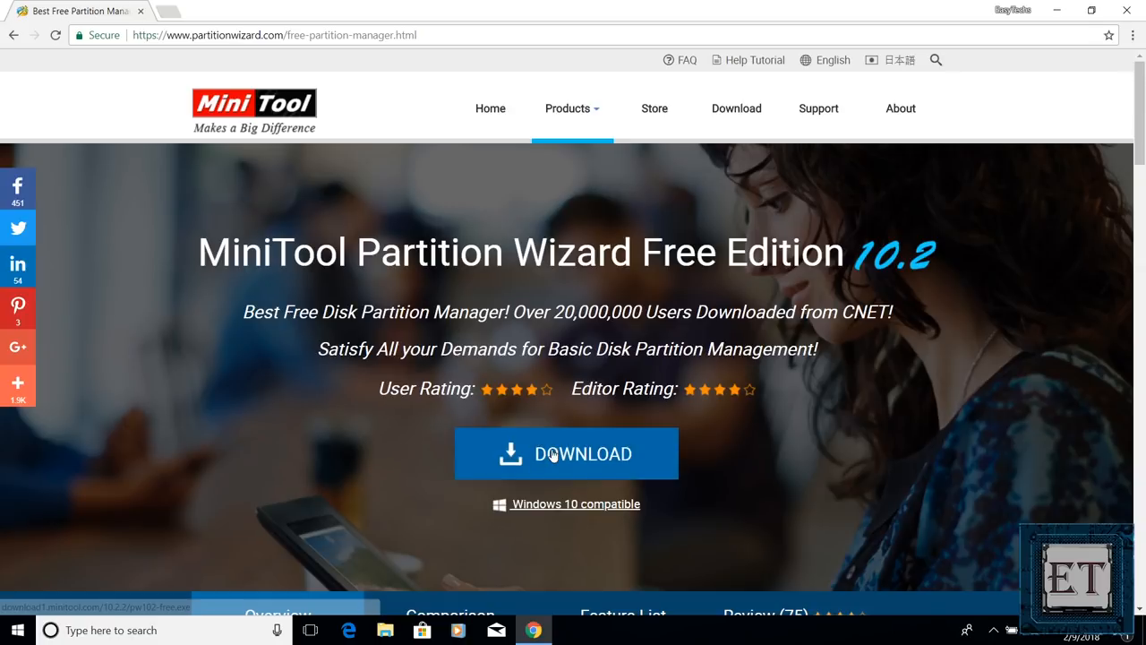
{"action": "left_click", "coordinate": [566, 455]}
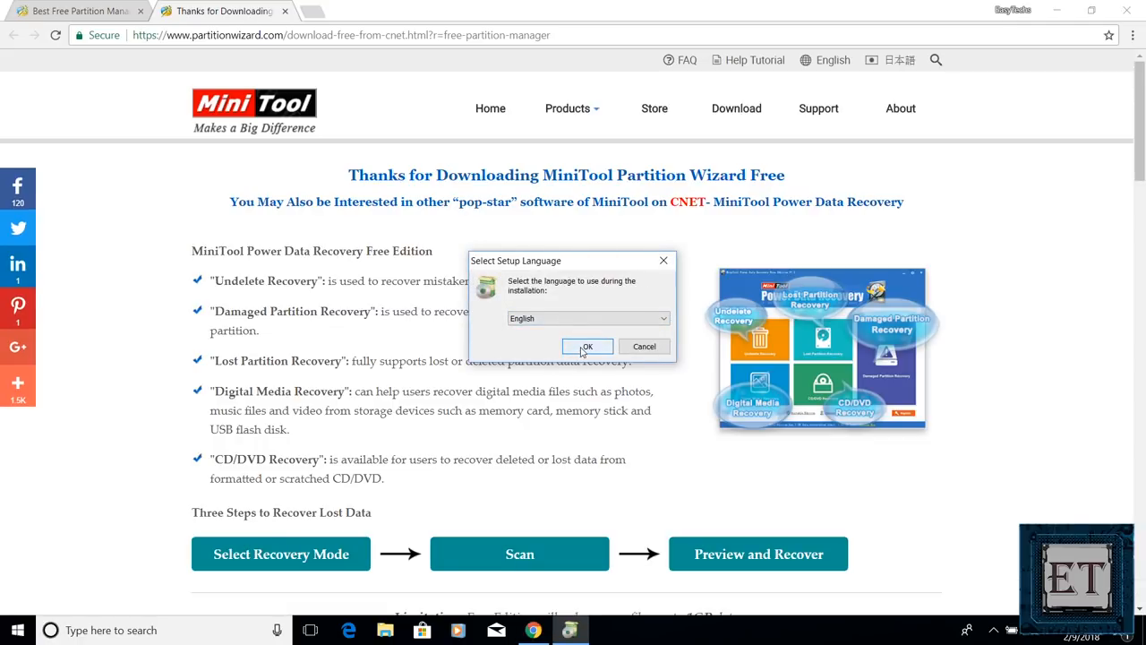
Install in English, accepting the license and keeping default folders, Start menu entry and desktop shortcut
{"action": "left_click", "coordinate": [588, 347]}
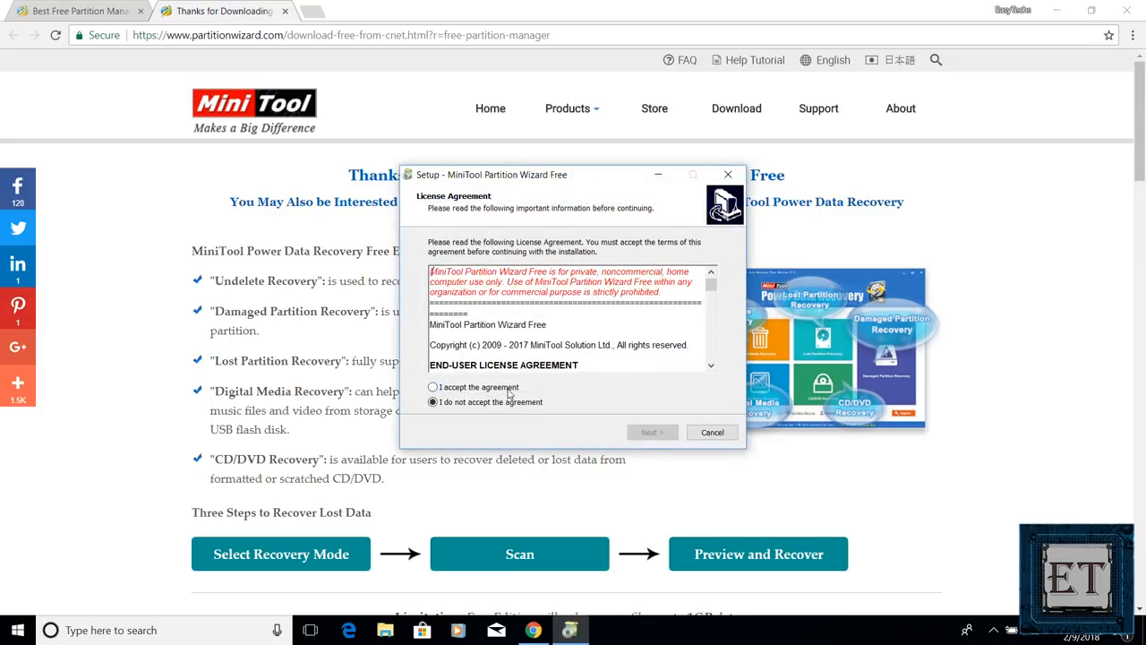
{"action": "left_click", "coordinate": [433, 387]}
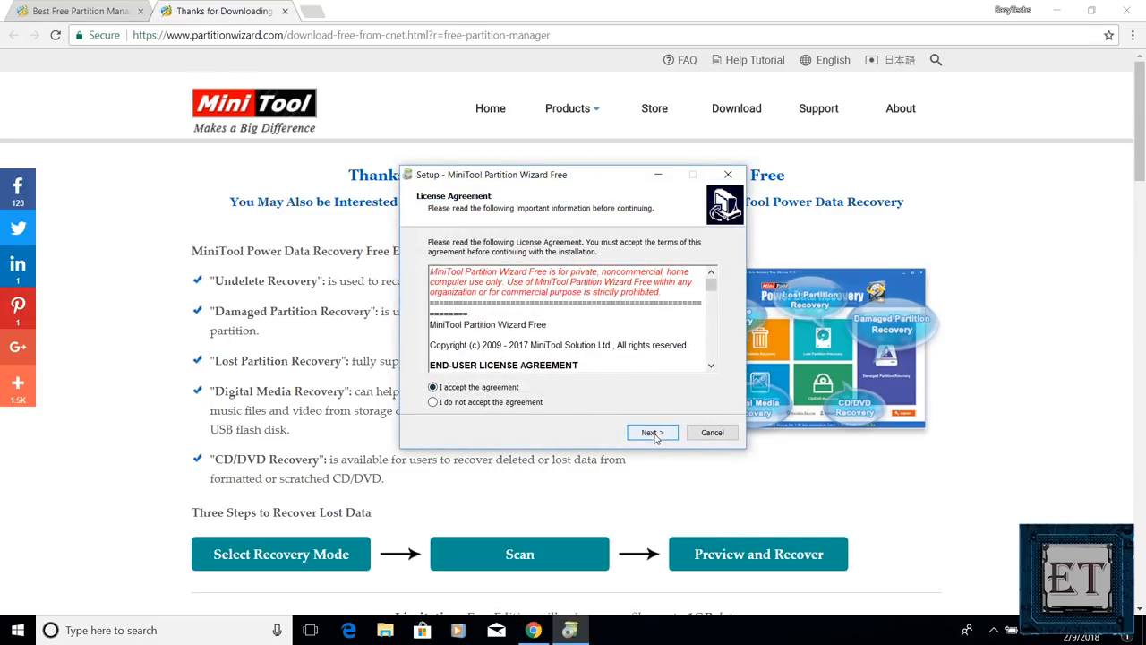
{"action": "left_click", "coordinate": [652, 431]}
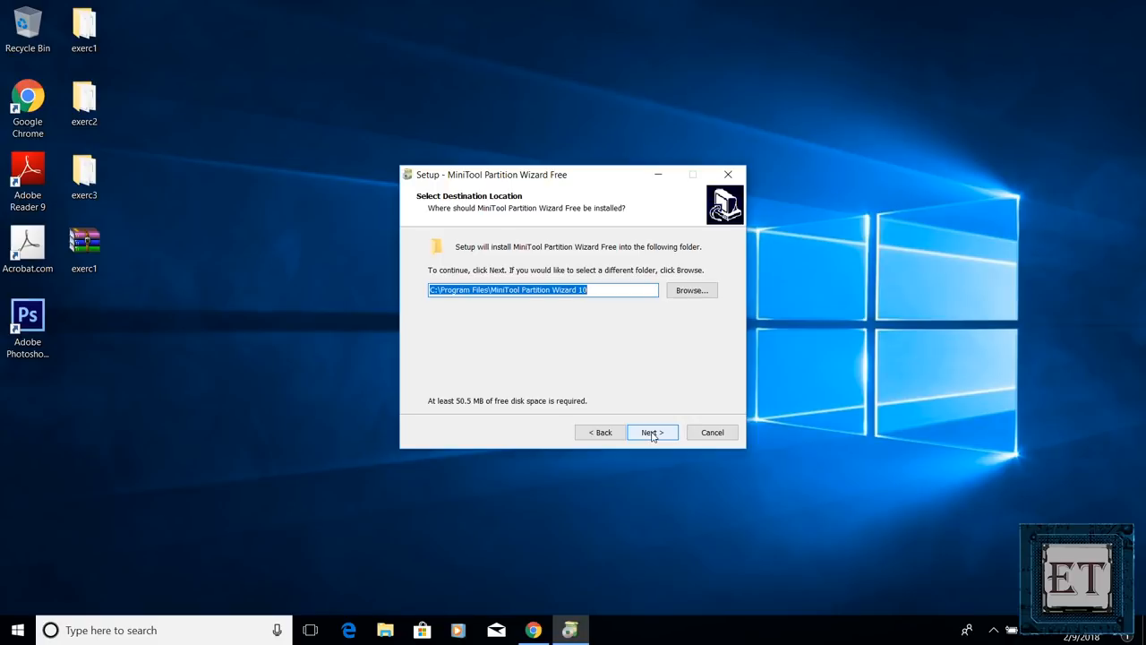
{"action": "left_click", "coordinate": [652, 431]}
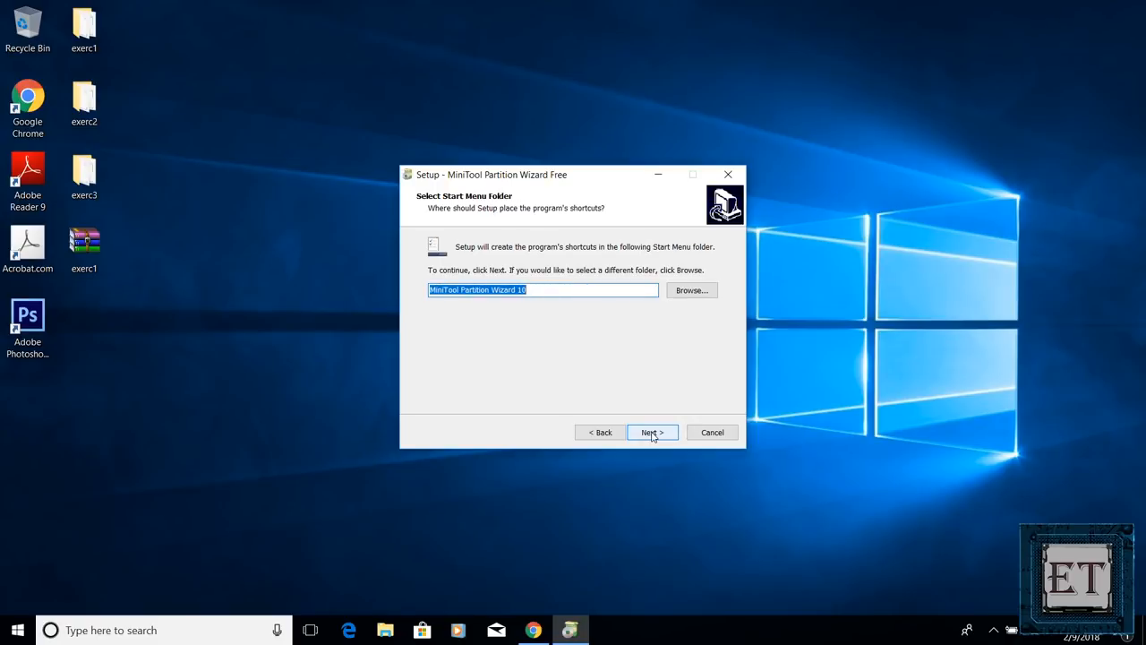
{"action": "left_click", "coordinate": [652, 432]}
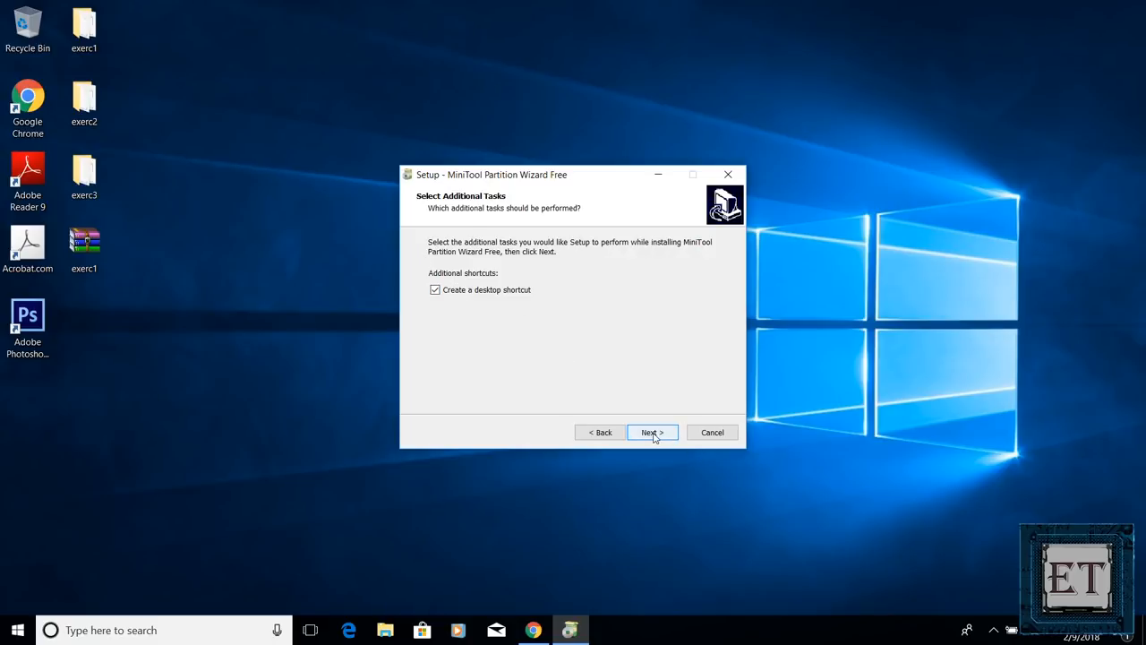
{"action": "left_click", "coordinate": [652, 431]}
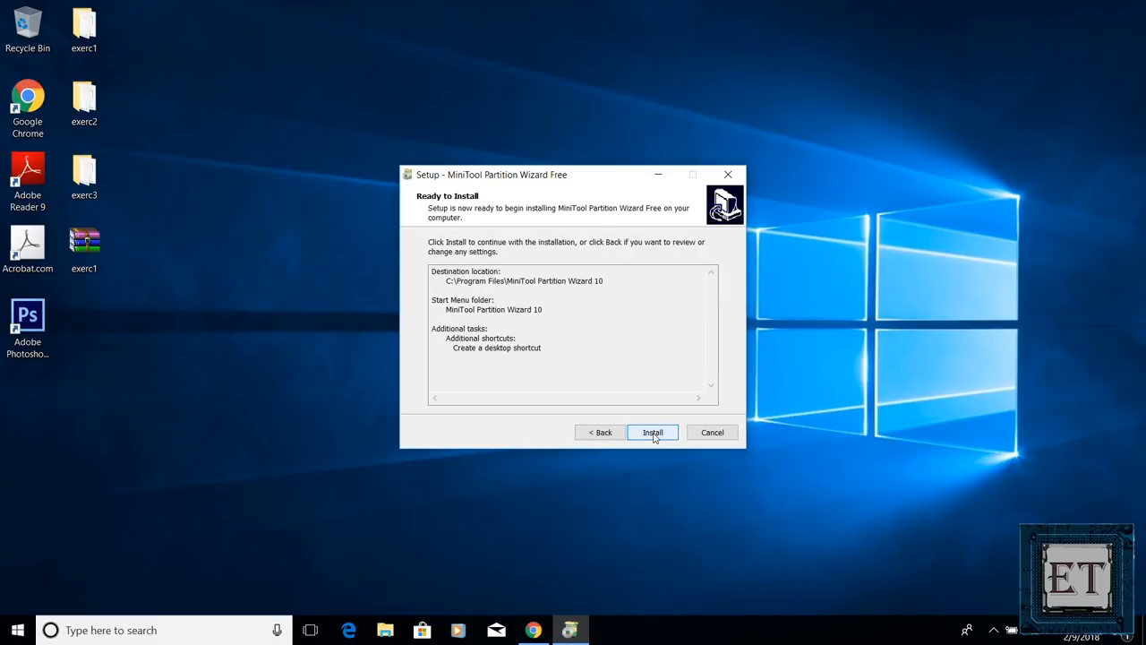
{"action": "left_click", "coordinate": [652, 431]}
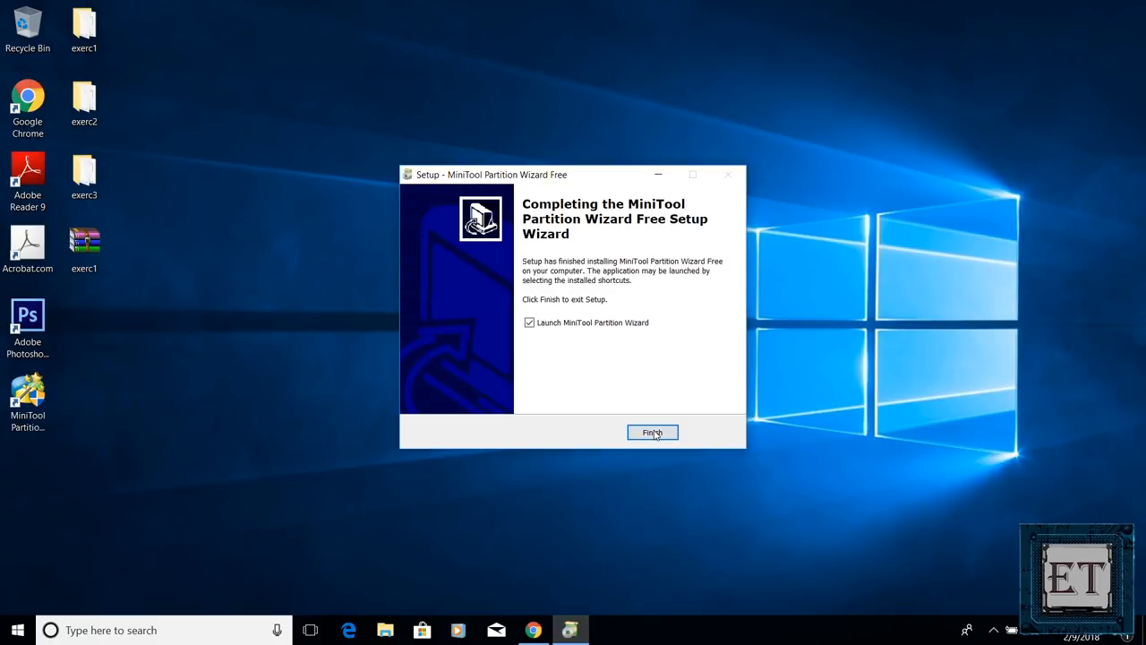
Finish setup, dismiss the 'How do you want to open this?' prompt and launch Partition Wizard Free
{"action": "left_click", "coordinate": [652, 432]}
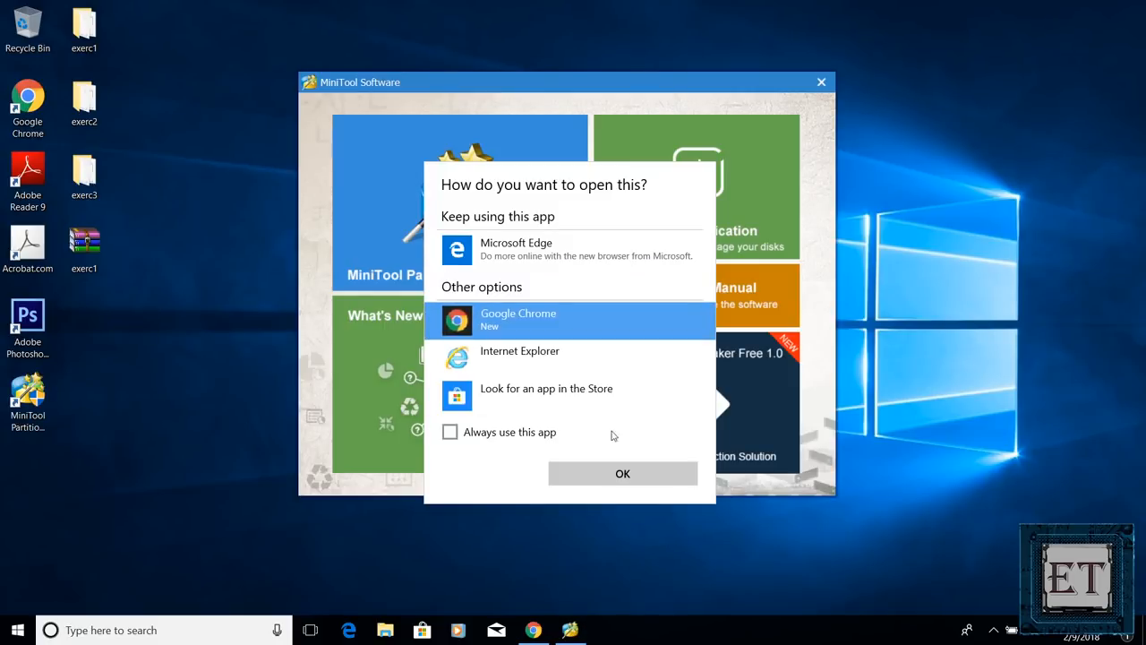
{"action": "left_click", "coordinate": [623, 473]}
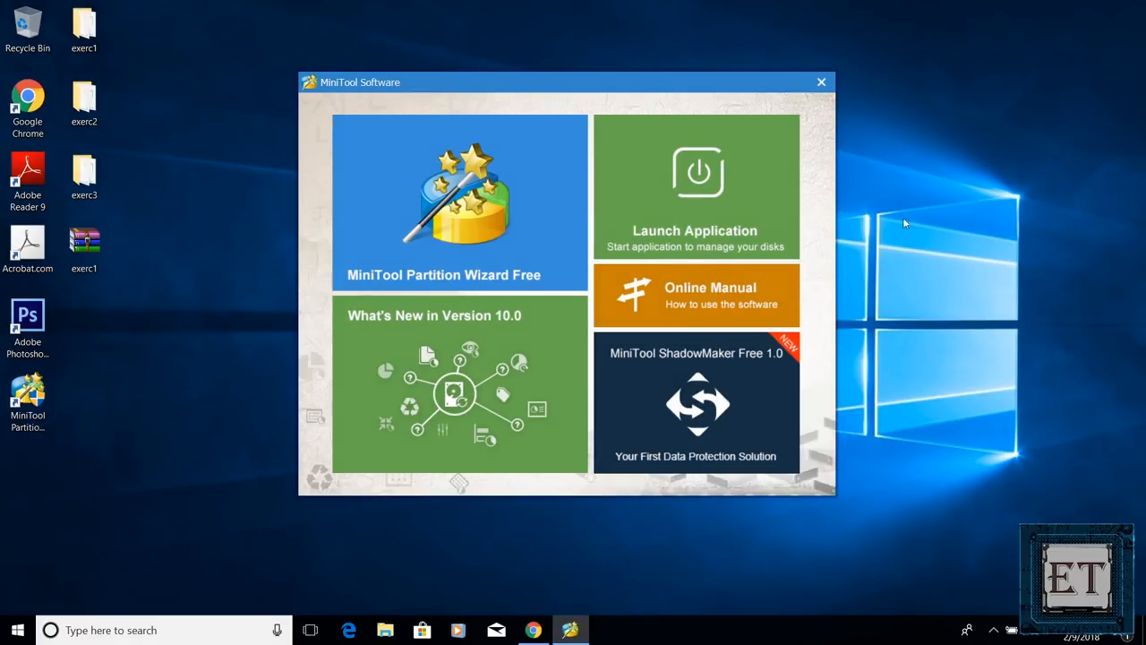
{"action": "mouse_move", "coordinate": [979, 329]}
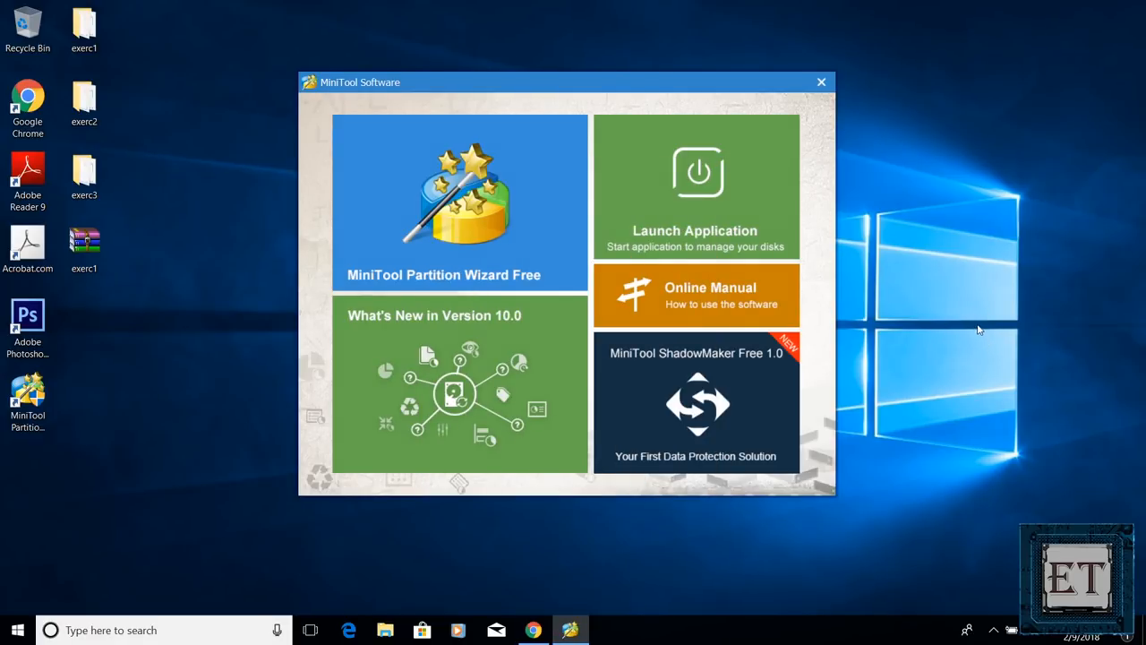
{"action": "mouse_move", "coordinate": [803, 465]}
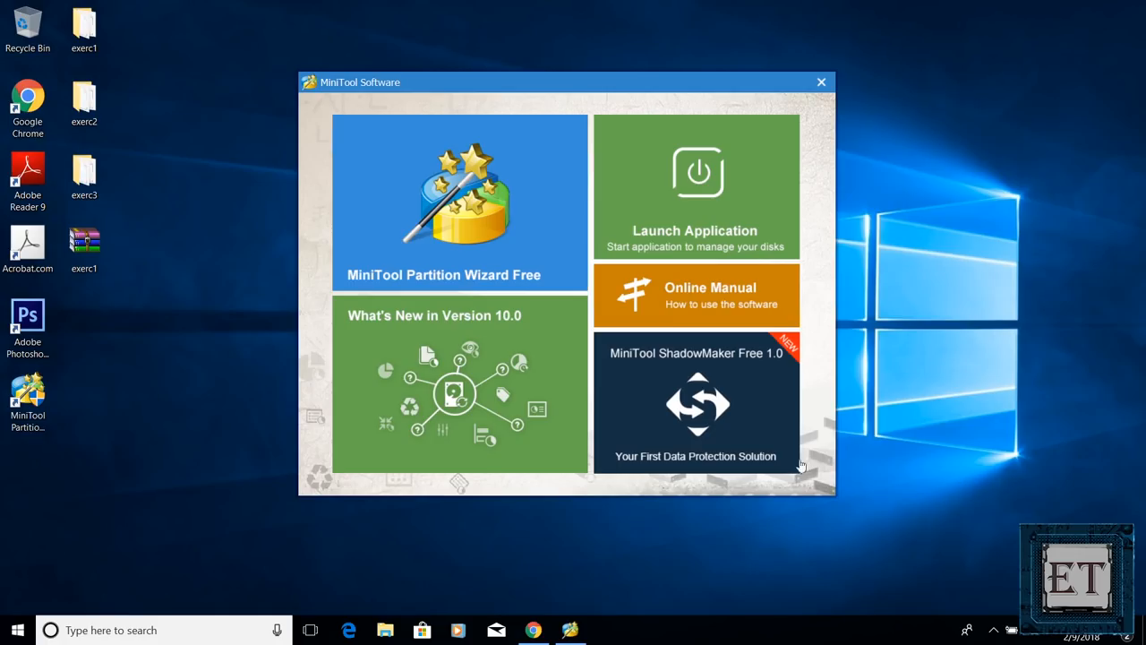
{"action": "mouse_move", "coordinate": [422, 236]}
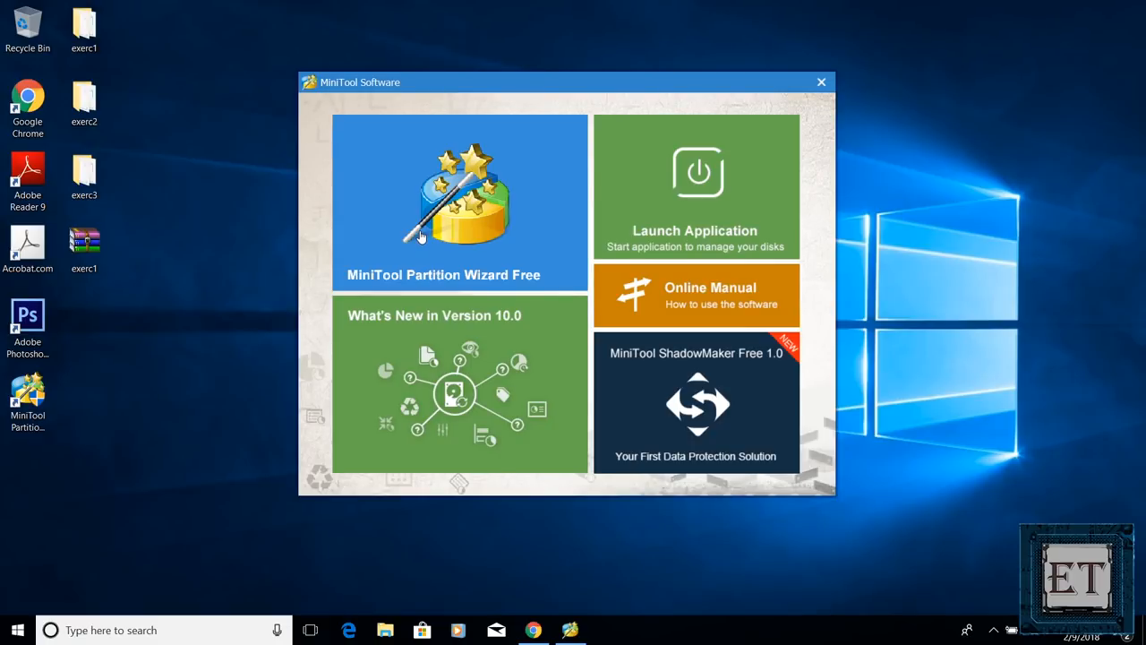
{"action": "left_click", "coordinate": [458, 201]}
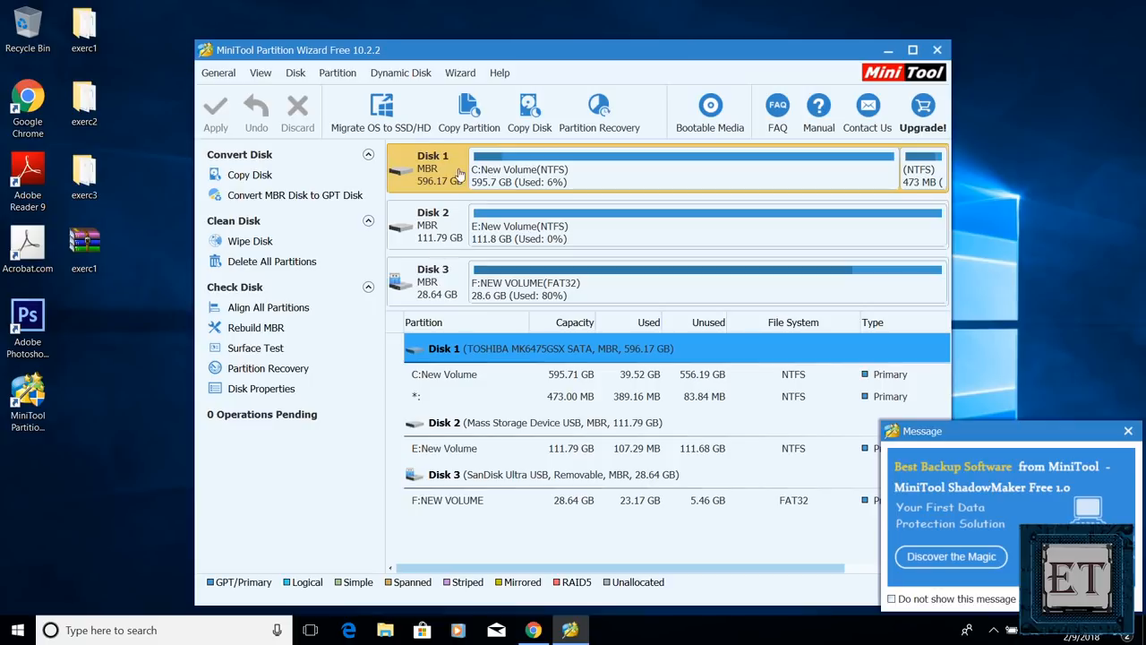
{"action": "mouse_move", "coordinate": [493, 194]}
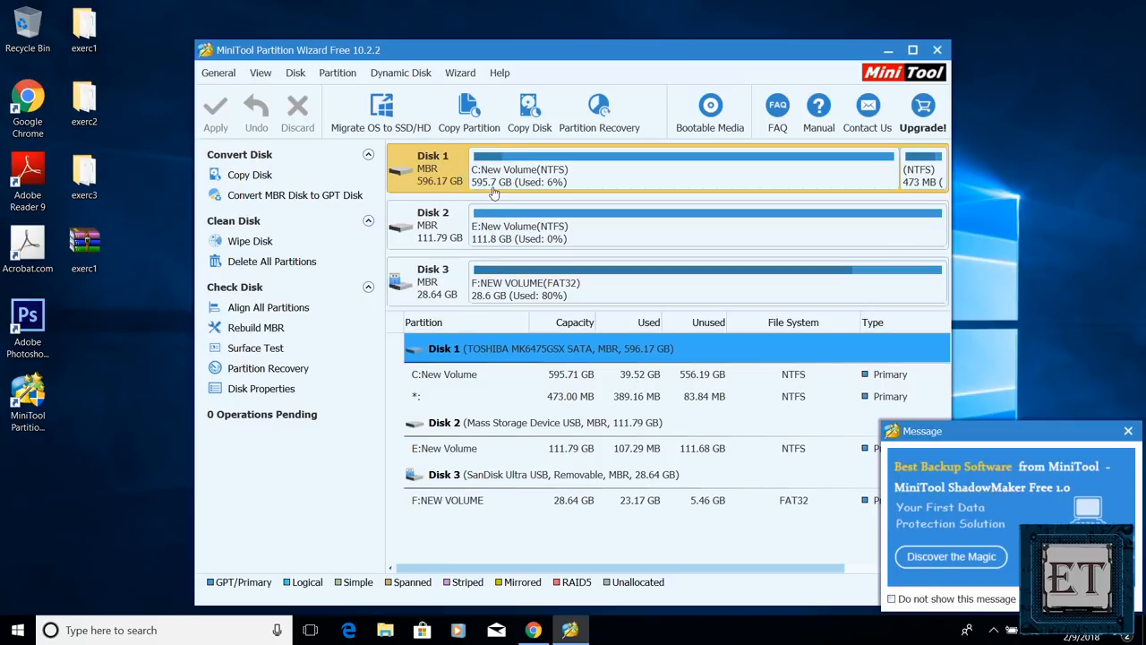
{"action": "mouse_move", "coordinate": [480, 183]}
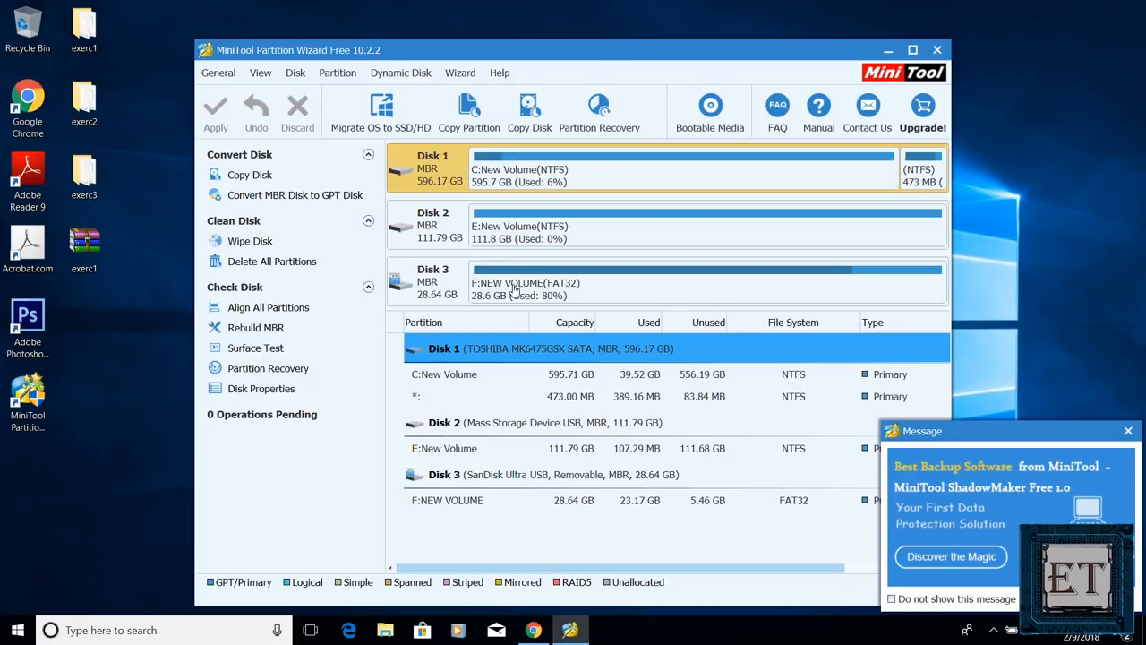
{"action": "mouse_move", "coordinate": [516, 290]}
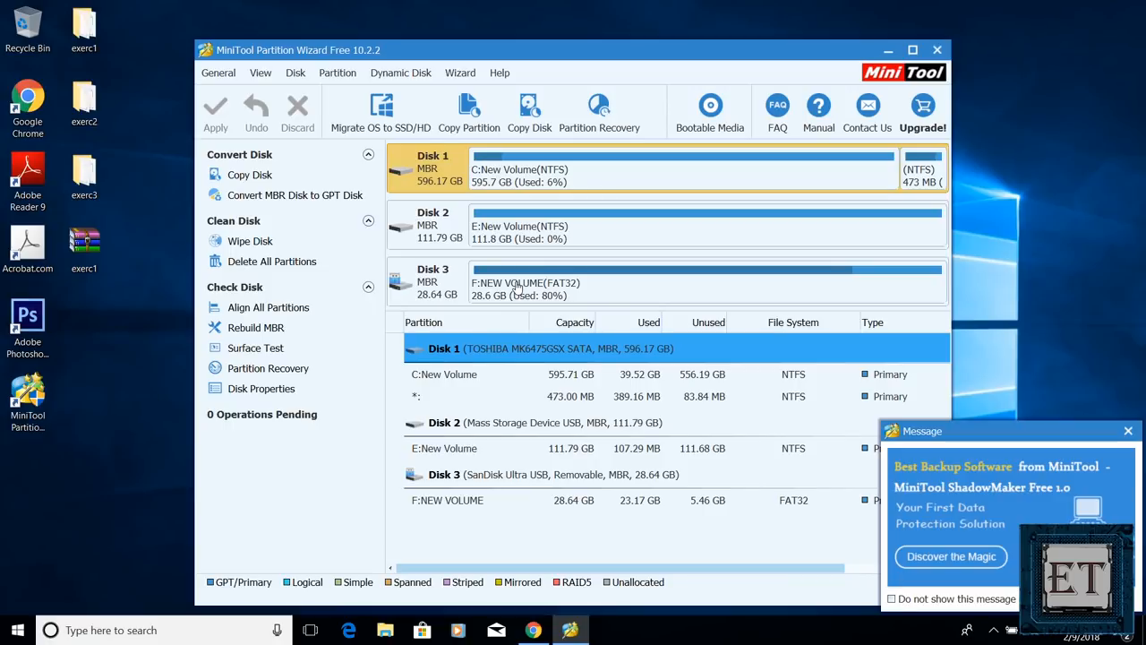
Dismiss the MiniTool ShadowMaker promotional message over the disk overview
{"action": "left_click", "coordinate": [547, 347]}
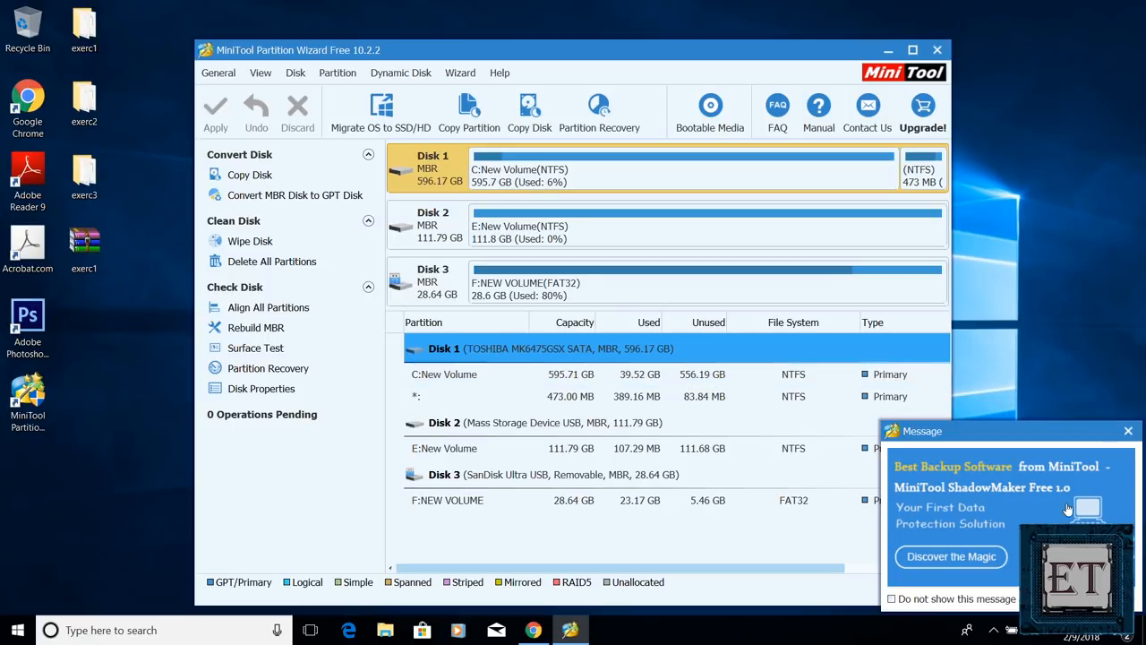
{"action": "left_click", "coordinate": [1128, 430]}
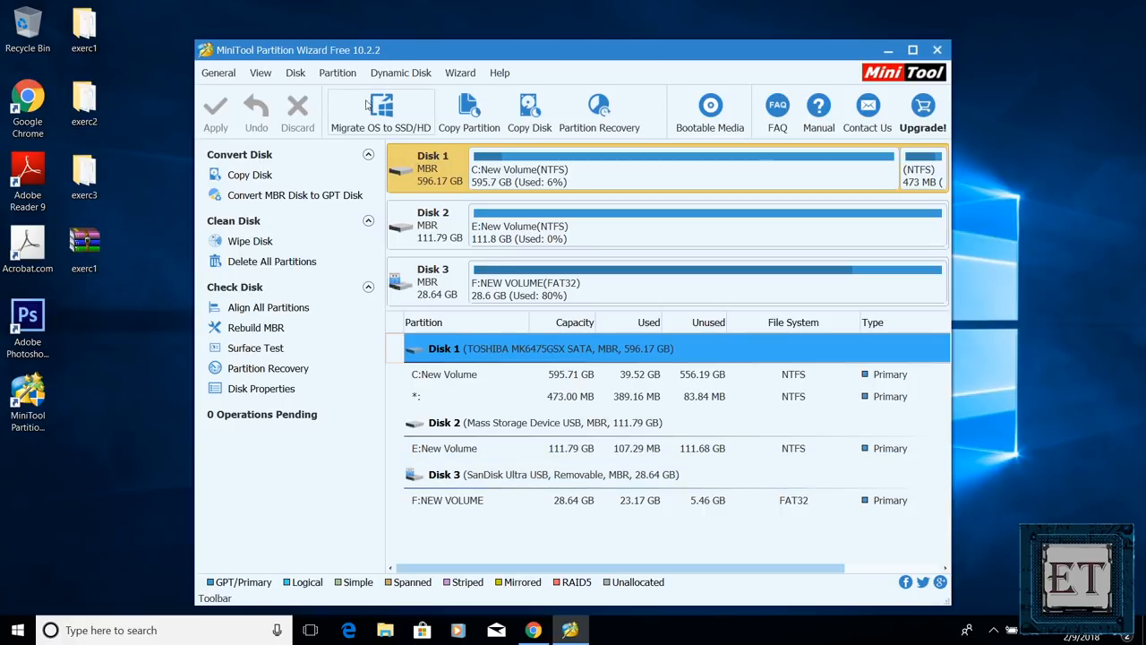
{"action": "mouse_move", "coordinate": [376, 114]}
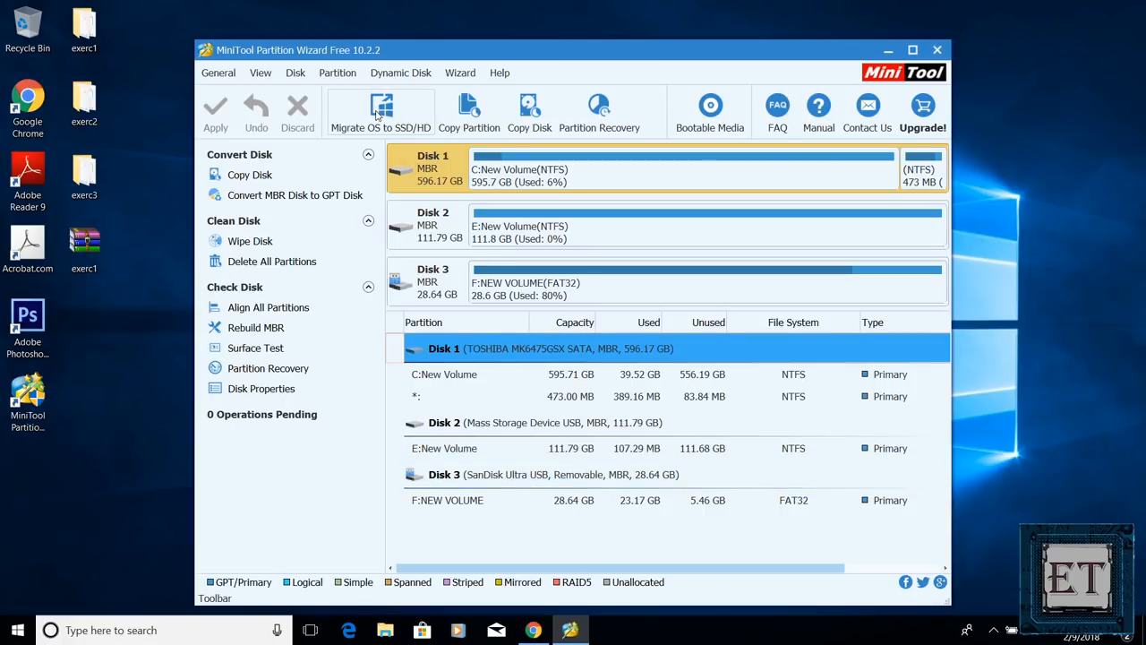
{"action": "mouse_move", "coordinate": [469, 108]}
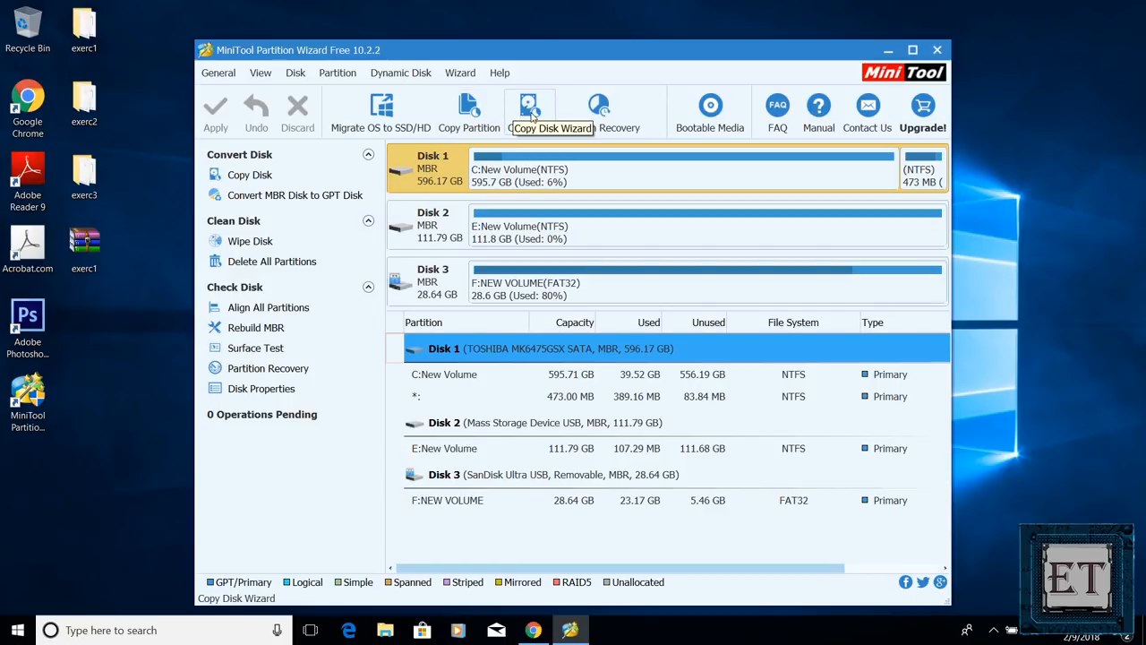
{"action": "mouse_move", "coordinate": [598, 107]}
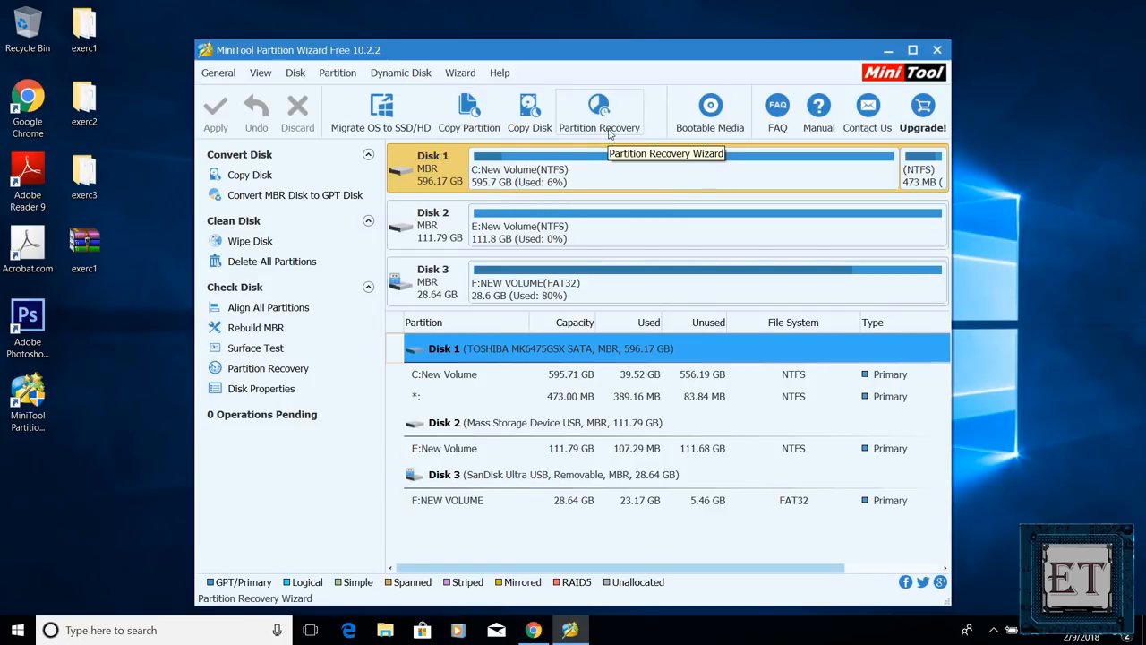
{"action": "mouse_move", "coordinate": [379, 107]}
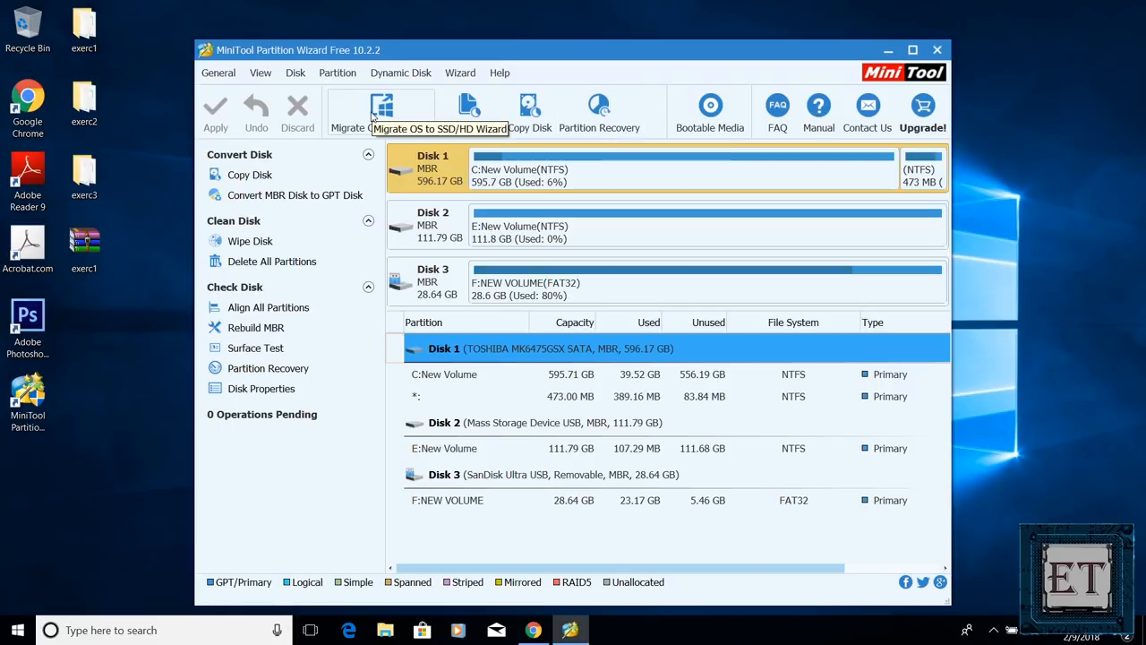
Start the Migrate OS to SSD/HD wizard, keeping option A to replace the system disk
{"action": "left_click", "coordinate": [382, 107]}
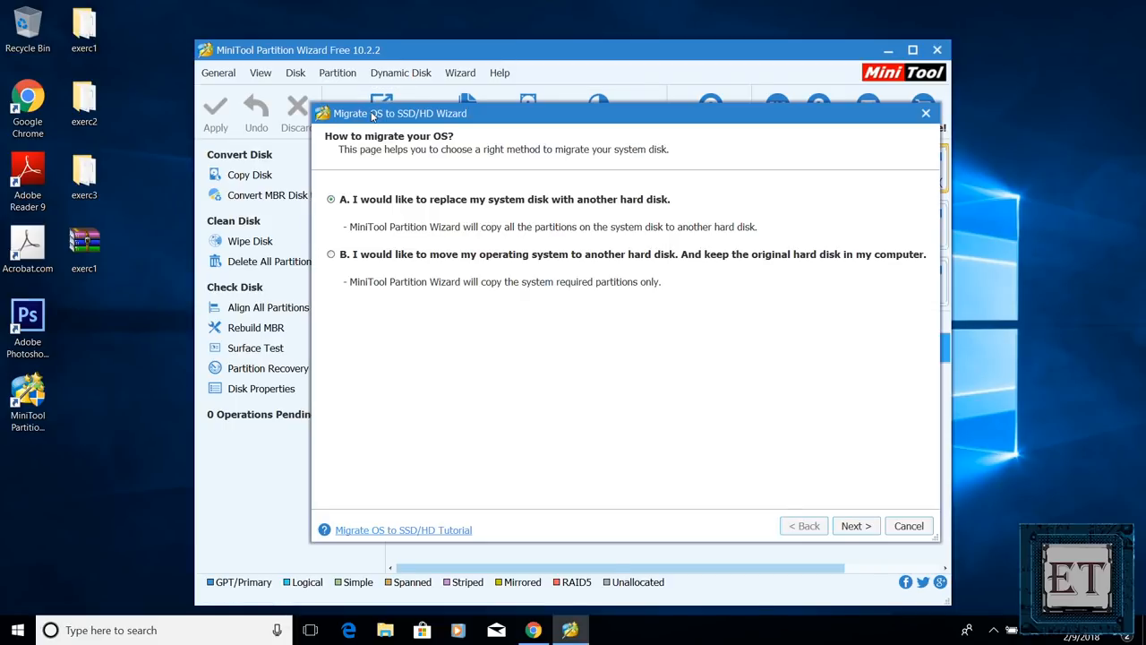
{"action": "mouse_move", "coordinate": [385, 189]}
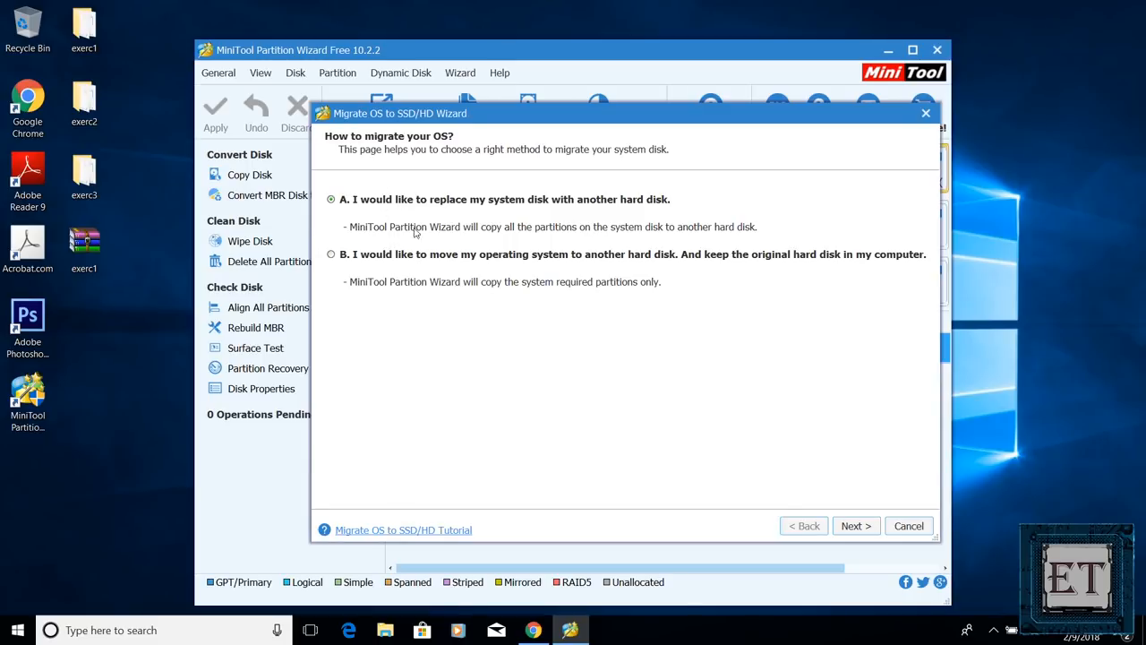
{"action": "mouse_move", "coordinate": [426, 216]}
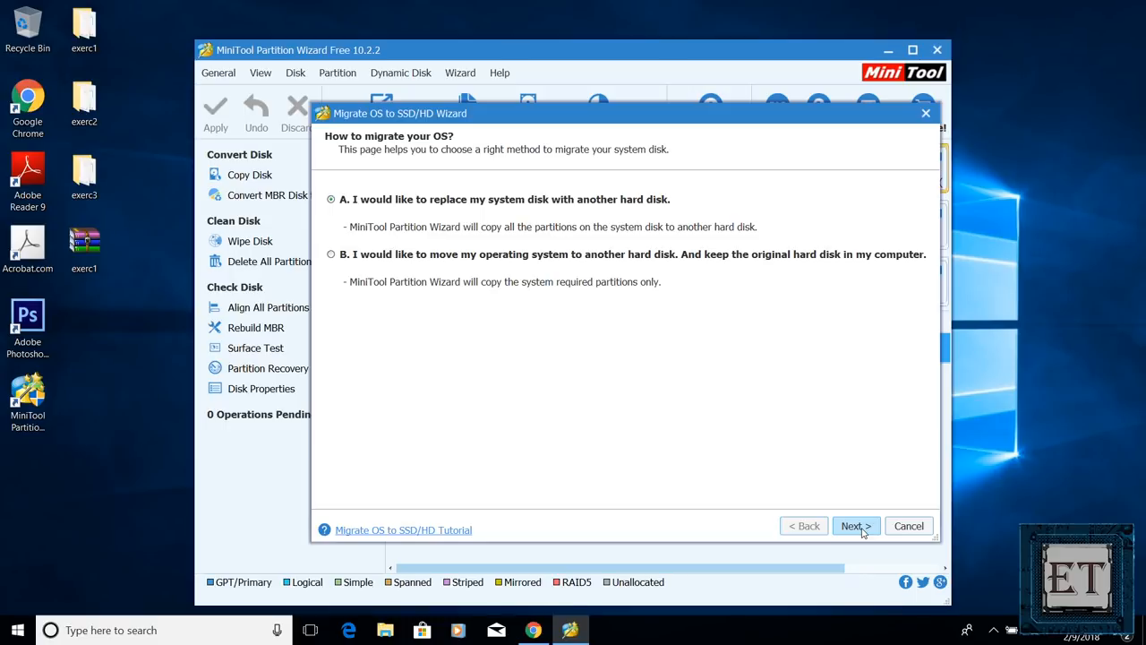
Choose the 111.79 GB Disk 2 as destination, accept its data being destroyed and keep the default copy layout
{"action": "left_click", "coordinate": [851, 526]}
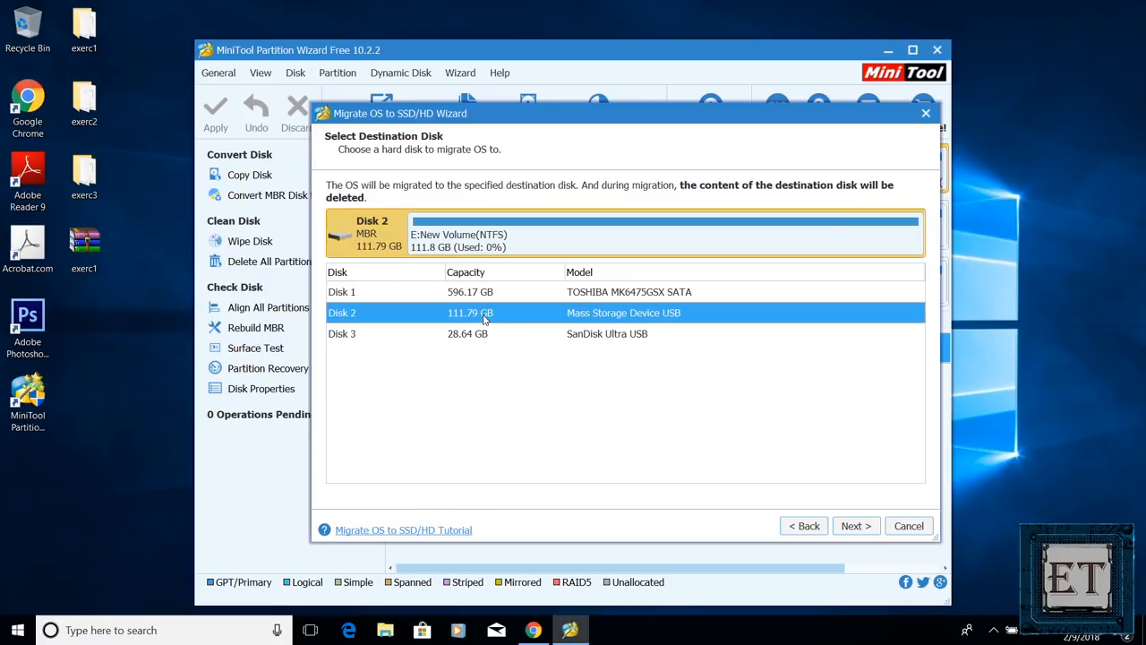
{"action": "left_click", "coordinate": [854, 526]}
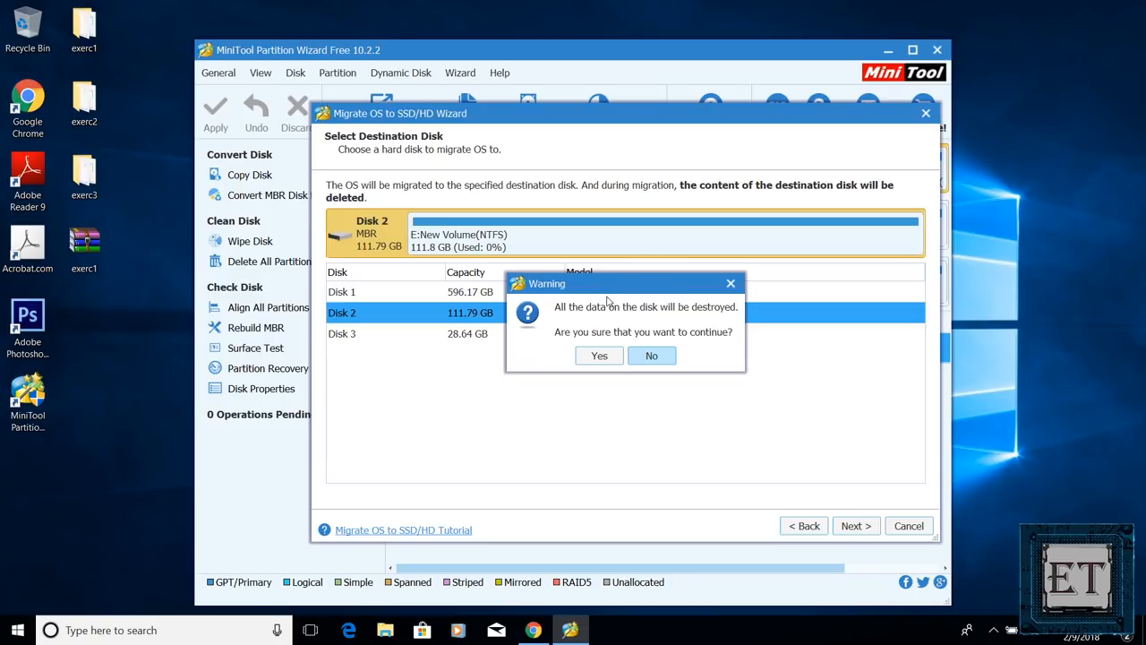
{"action": "mouse_move", "coordinate": [590, 379]}
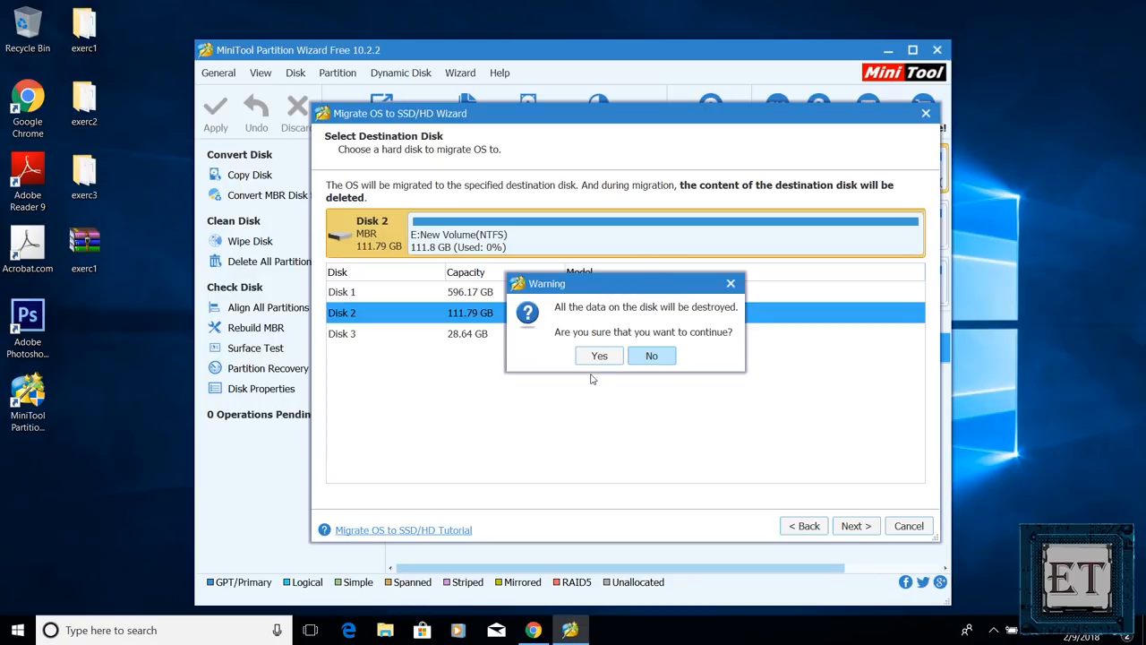
{"action": "left_click", "coordinate": [598, 355]}
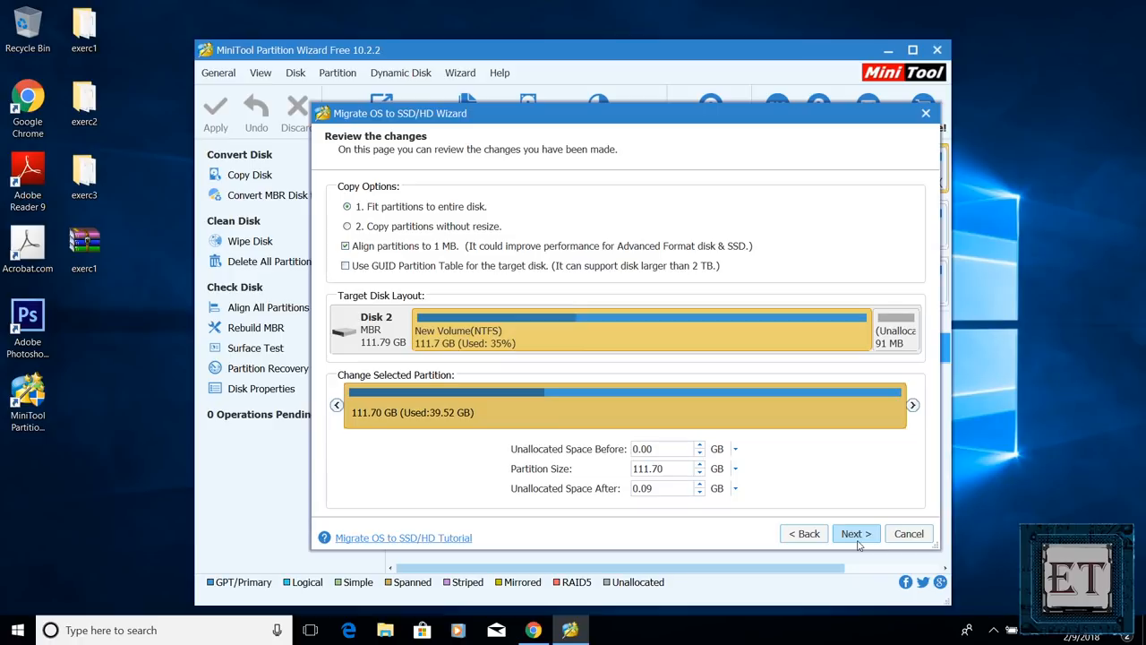
{"action": "left_click", "coordinate": [852, 534]}
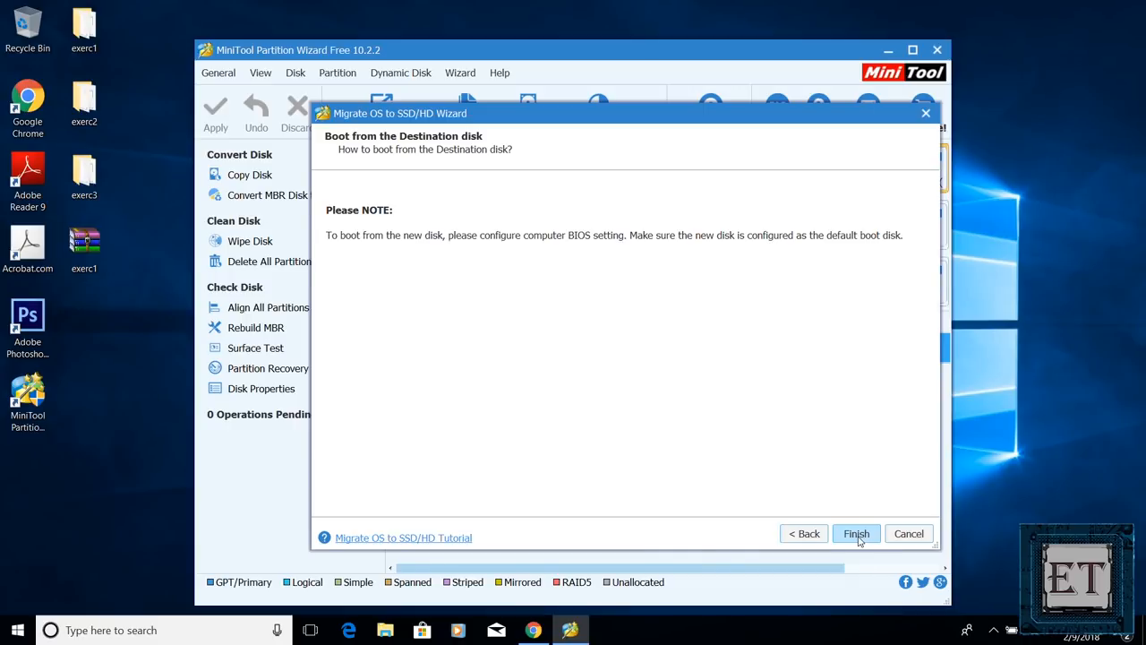
Finish the wizard to queue the migration to Disk 2, then apply the pending changes
{"action": "left_click", "coordinate": [856, 534]}
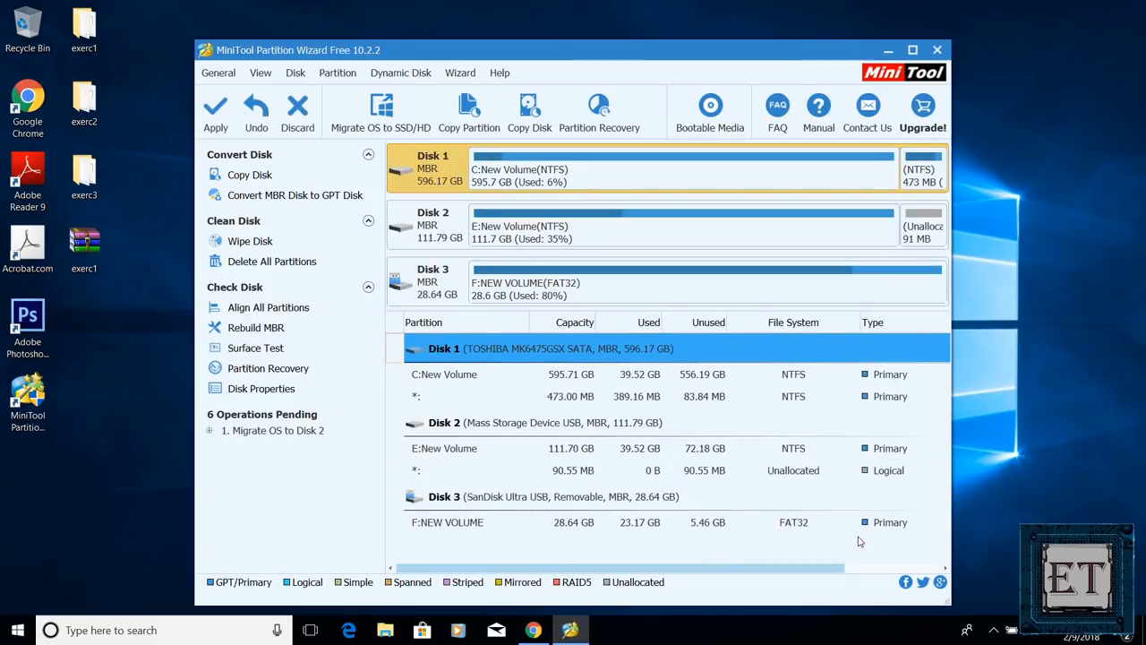
{"action": "mouse_move", "coordinate": [215, 107]}
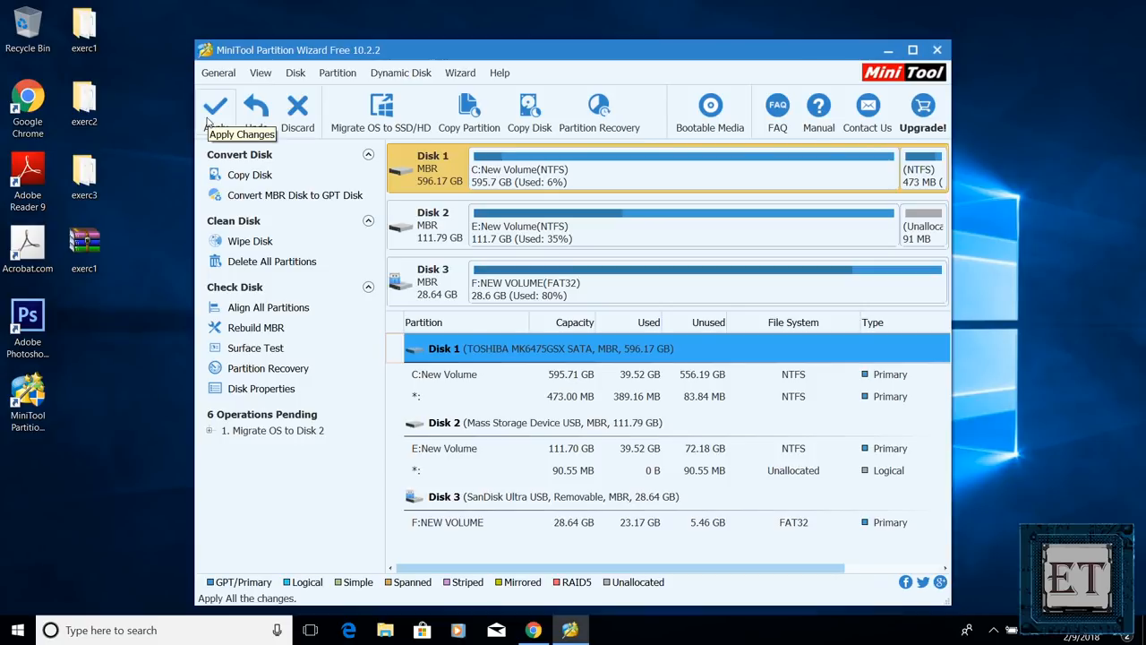
{"action": "left_click", "coordinate": [215, 105]}
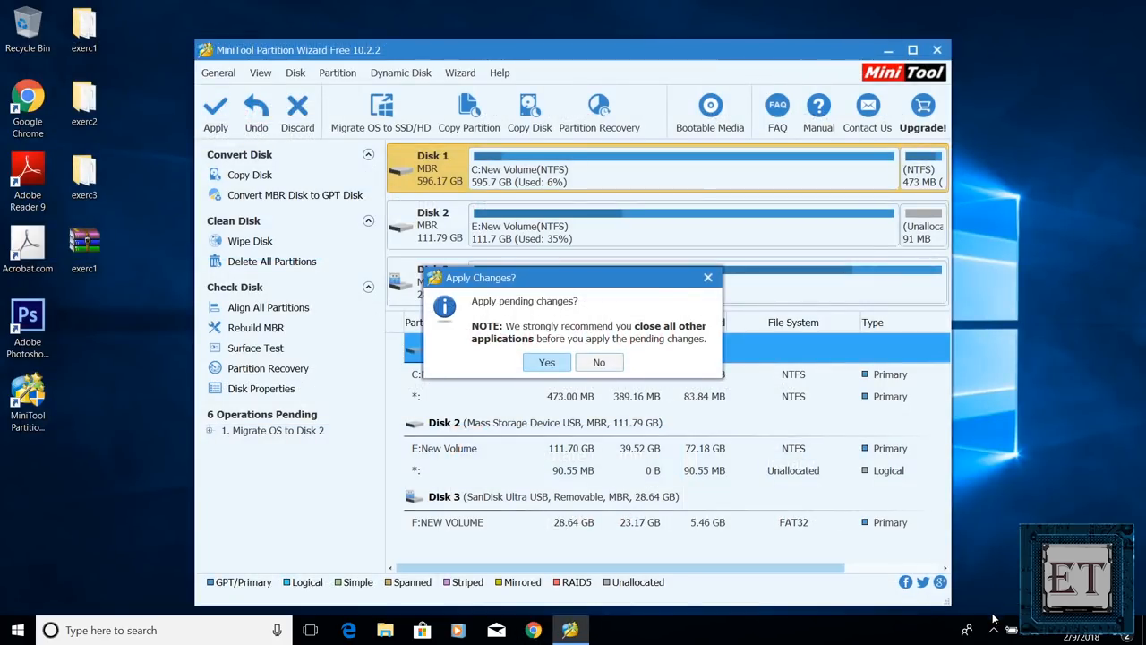
{"action": "left_click", "coordinate": [967, 600]}
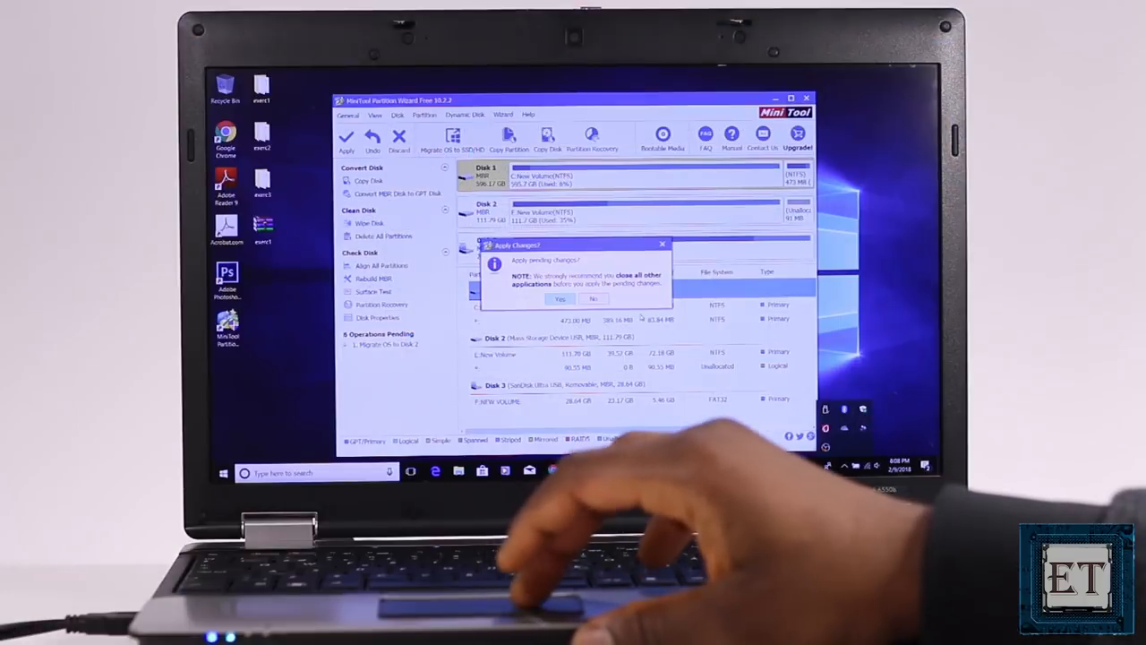
Confirm applying the migration until it reports drive C: in use and needs a restart
{"action": "left_click", "coordinate": [558, 298]}
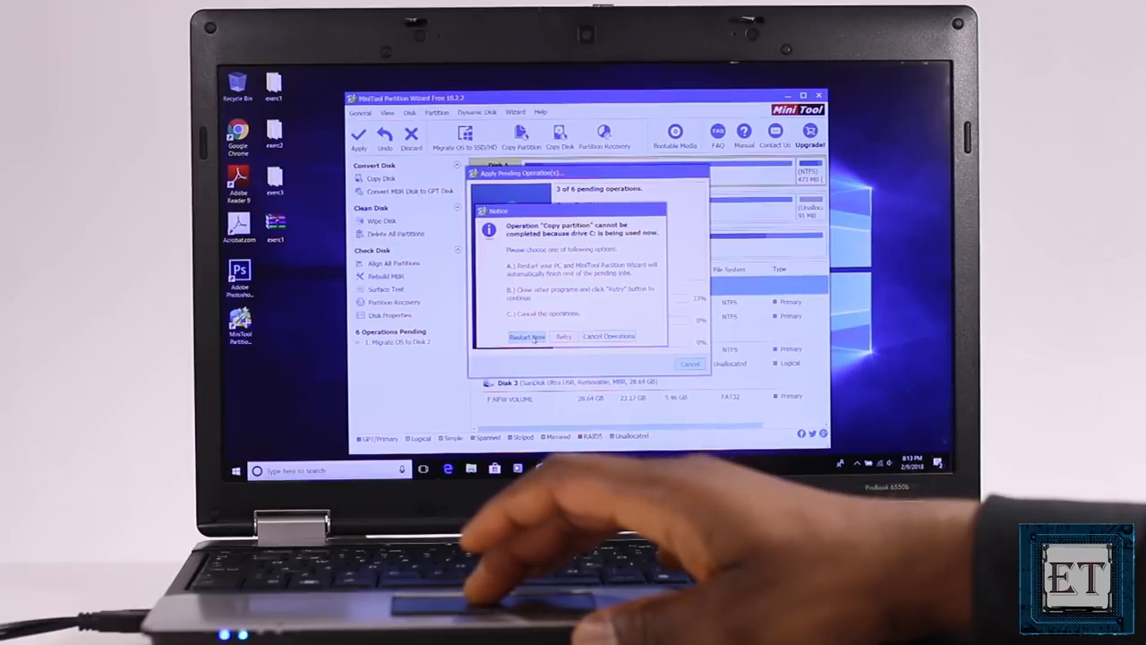
{"action": "left_click", "coordinate": [526, 336]}
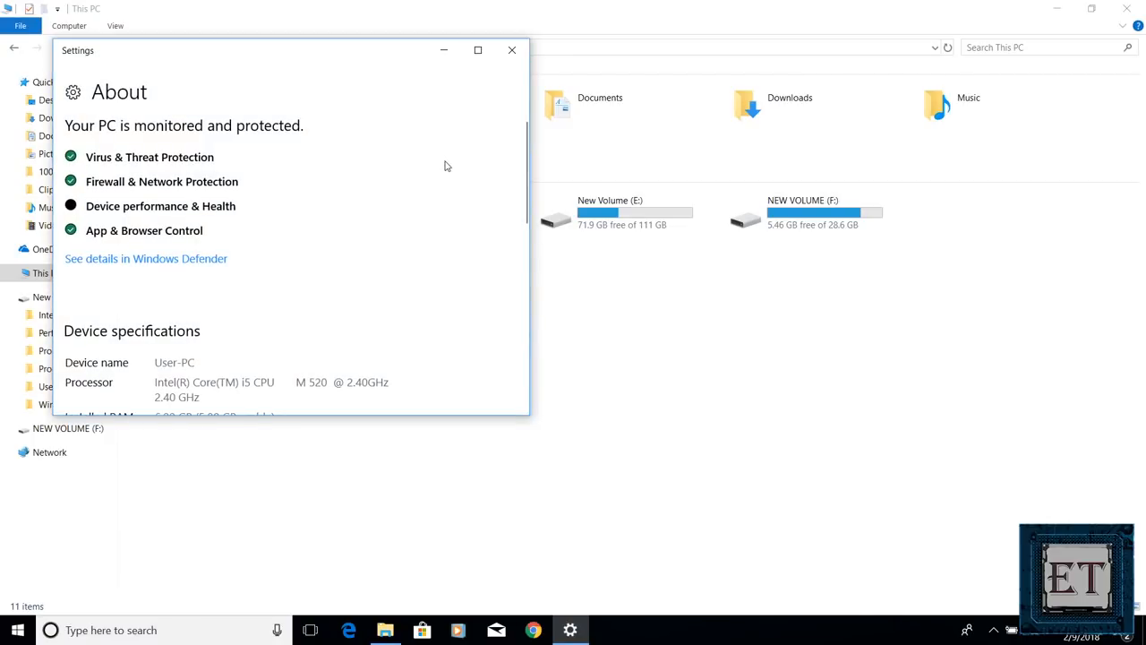
Maximize the Activation page showing Windows 10 Pro activated with a digital license, then close Settings
{"action": "scroll", "scroll_direction": "down", "scroll_amount": 3}
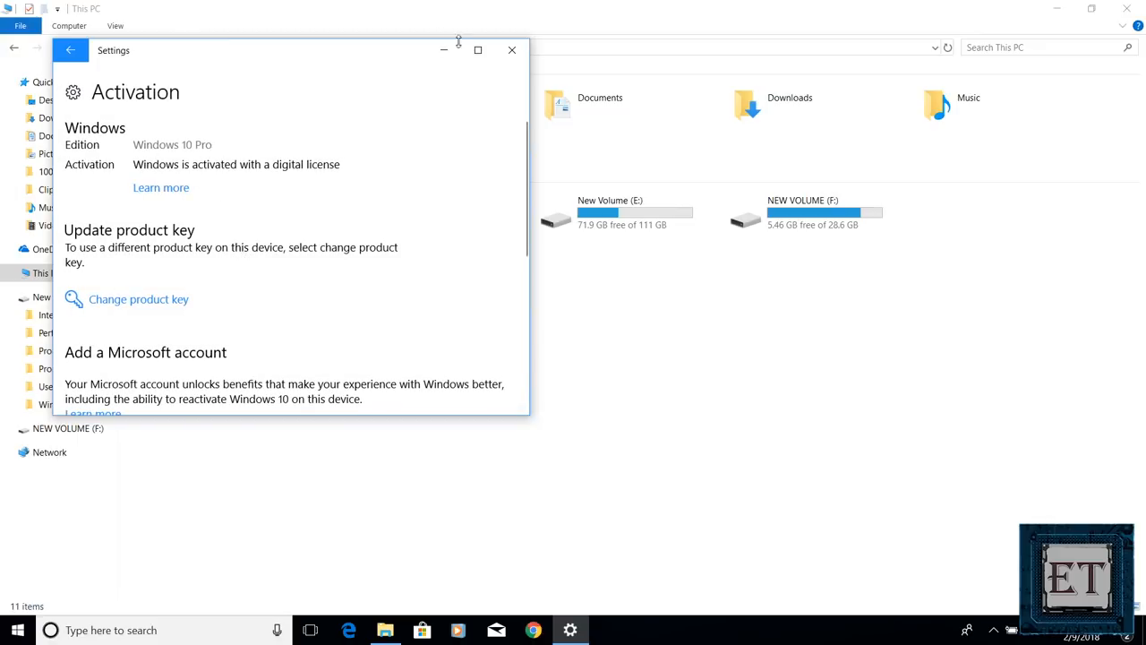
{"action": "left_click", "coordinate": [476, 50]}
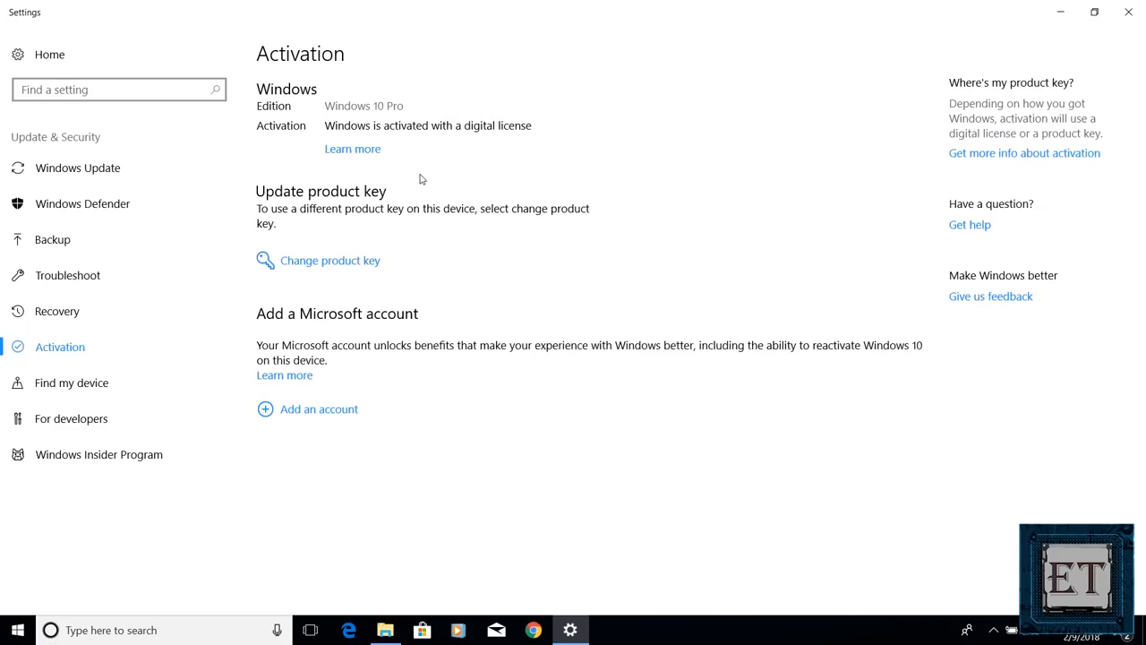
{"action": "mouse_move", "coordinate": [398, 136]}
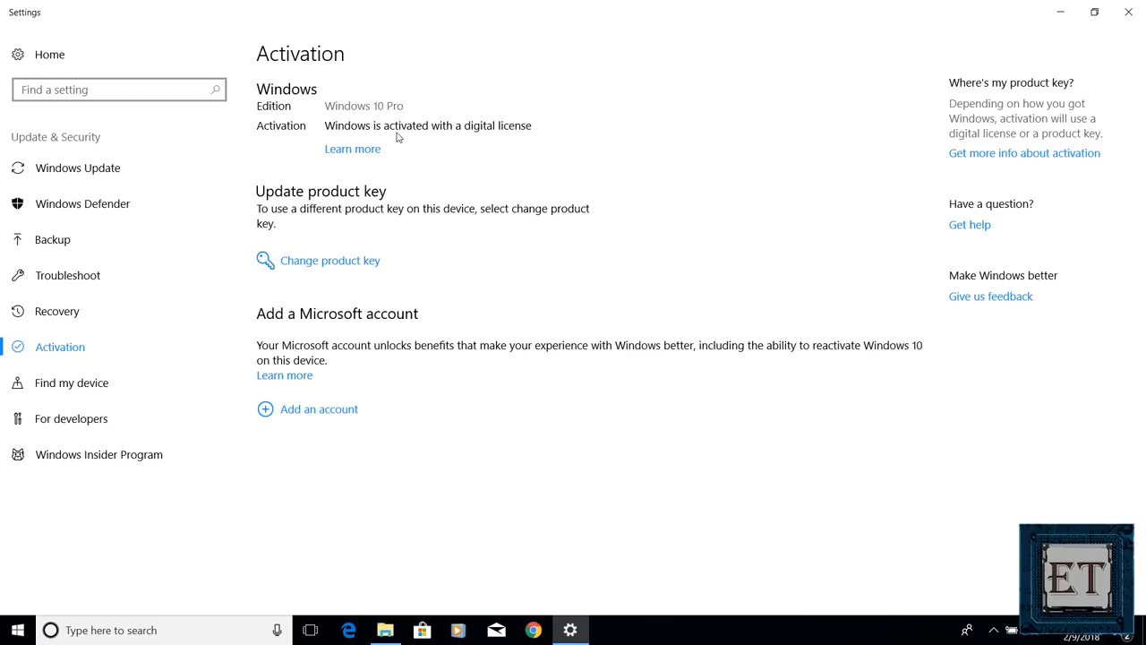
{"action": "mouse_move", "coordinate": [476, 145]}
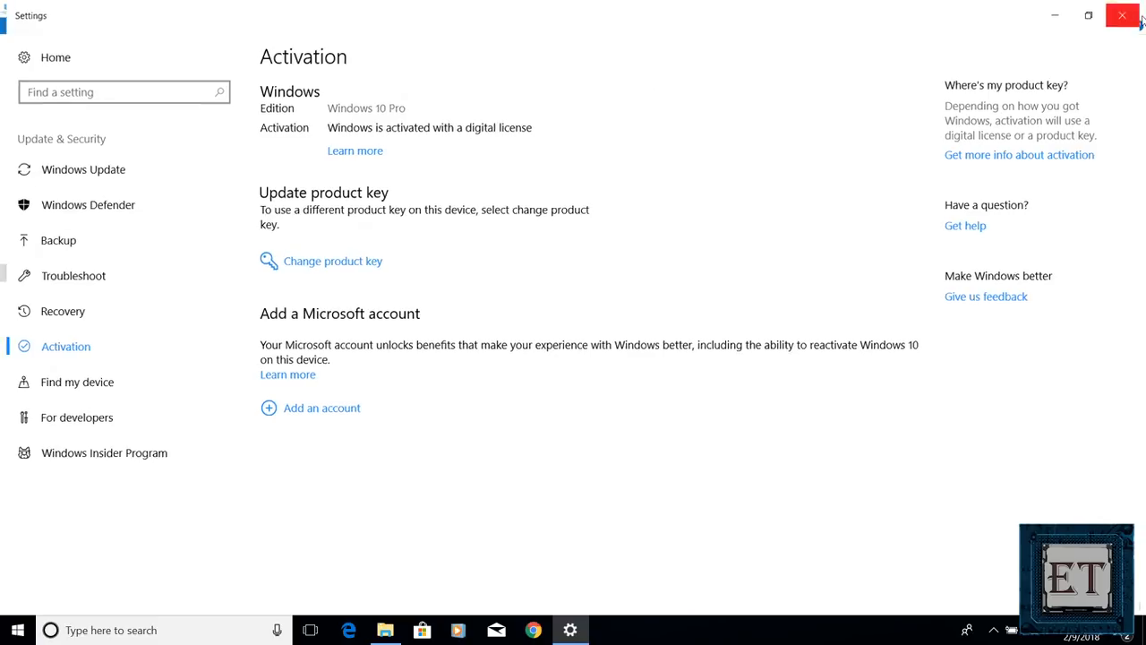
{"action": "left_click", "coordinate": [1121, 14]}
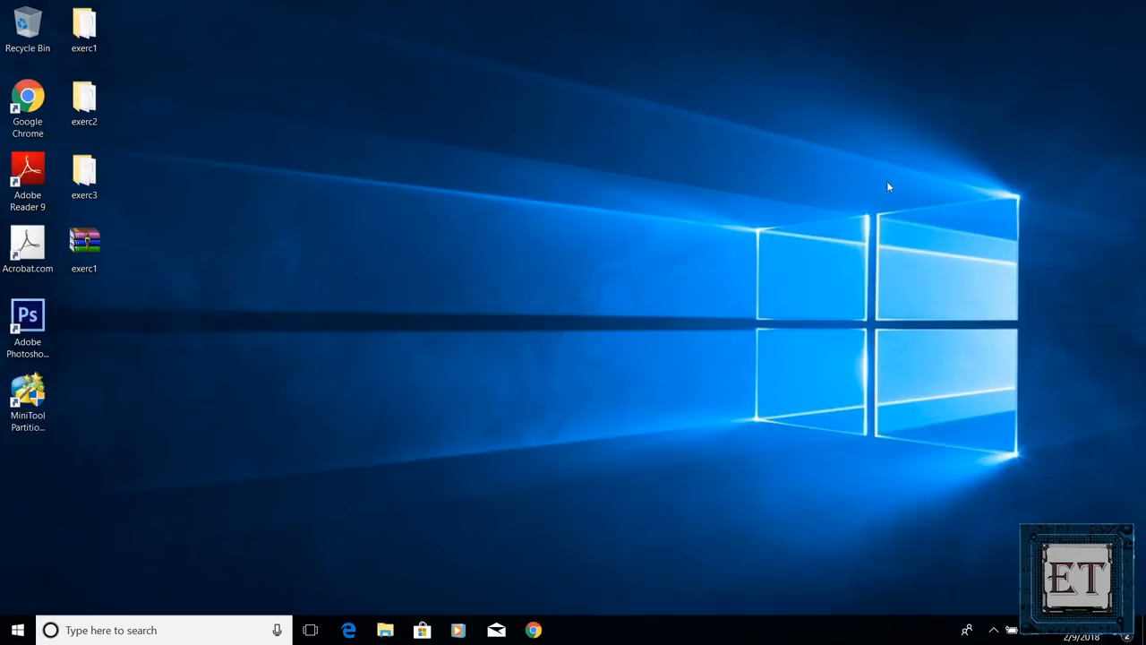
{"action": "mouse_move", "coordinate": [314, 530]}
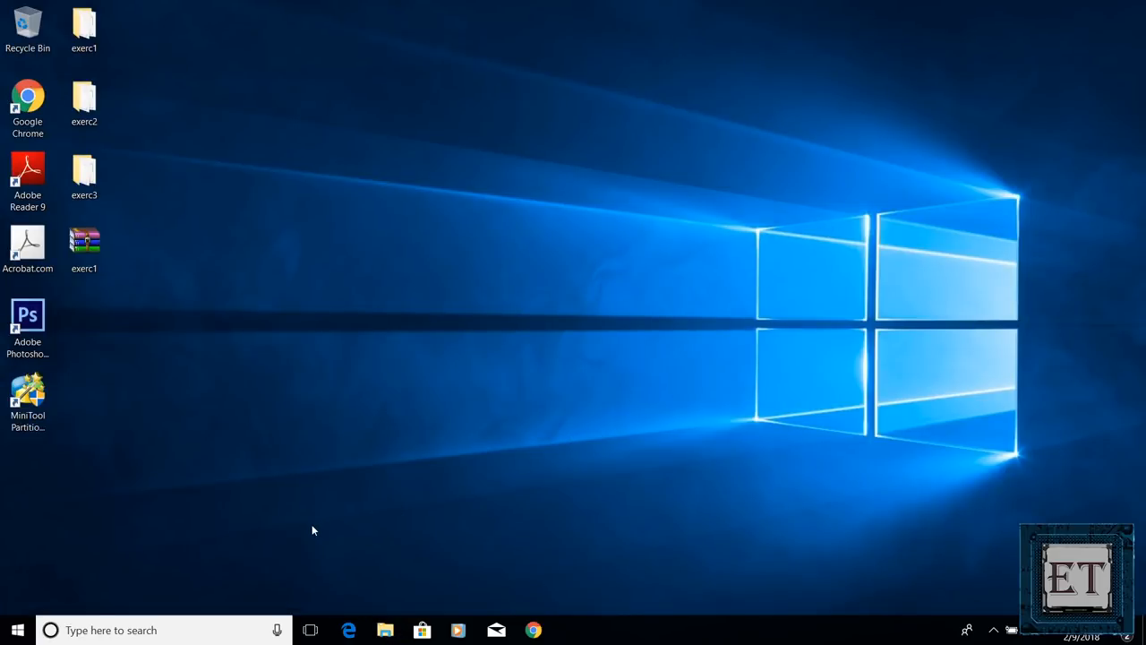
{"action": "mouse_move", "coordinate": [240, 548]}
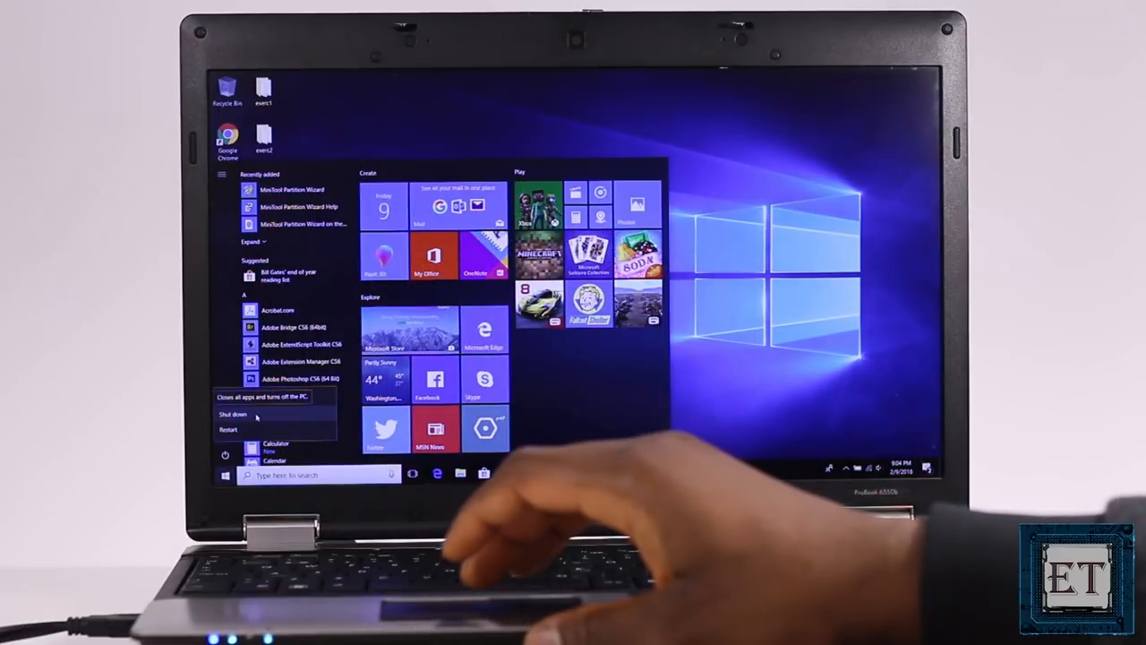
Shut down the laptop from Start and power it back on to the desktop
{"action": "left_click", "coordinate": [233, 413]}
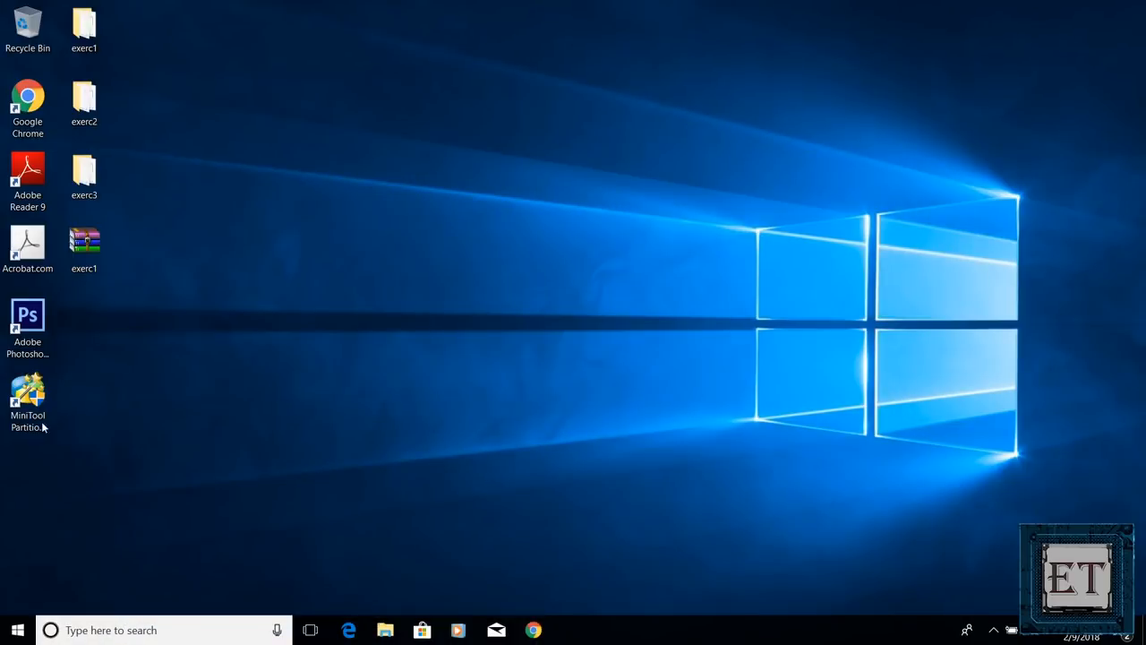
{"action": "left_click", "coordinate": [29, 322]}
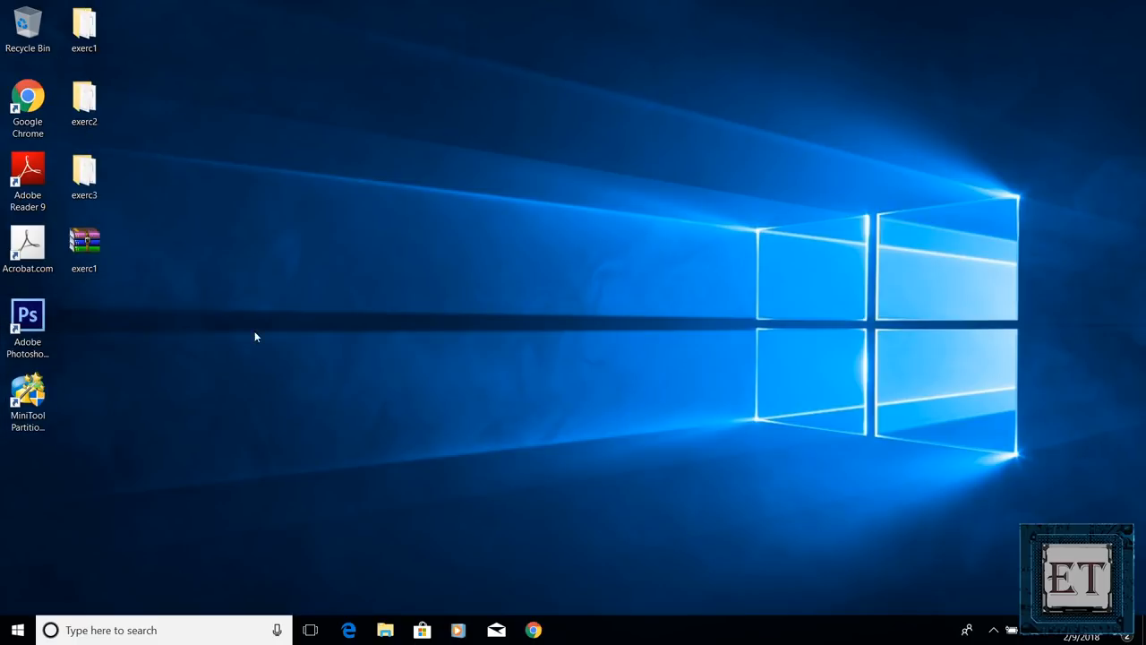
{"action": "mouse_move", "coordinate": [370, 621]}
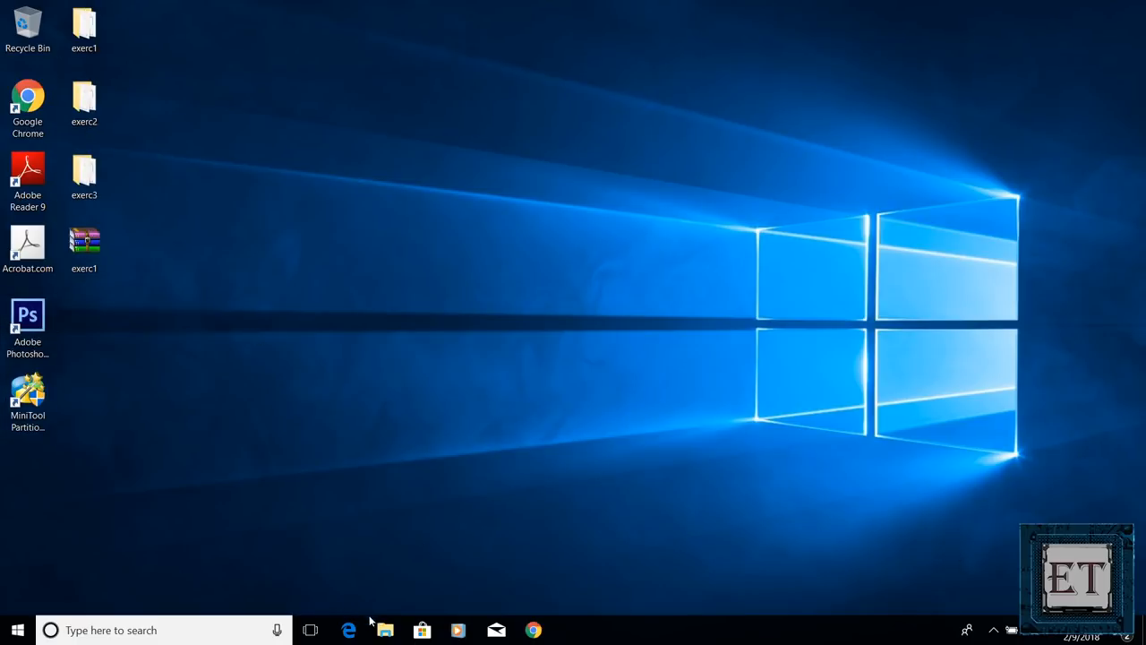
View This PC's drives in File Explorer and bring up its system properties page
{"action": "left_click", "coordinate": [385, 631]}
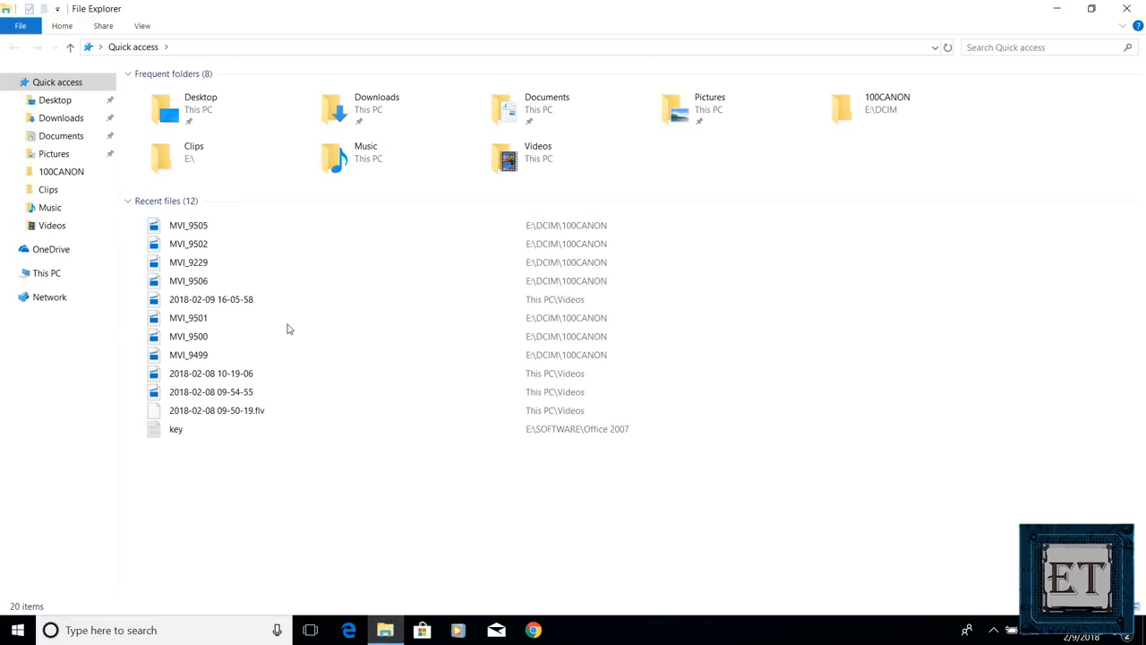
{"action": "left_click", "coordinate": [46, 272]}
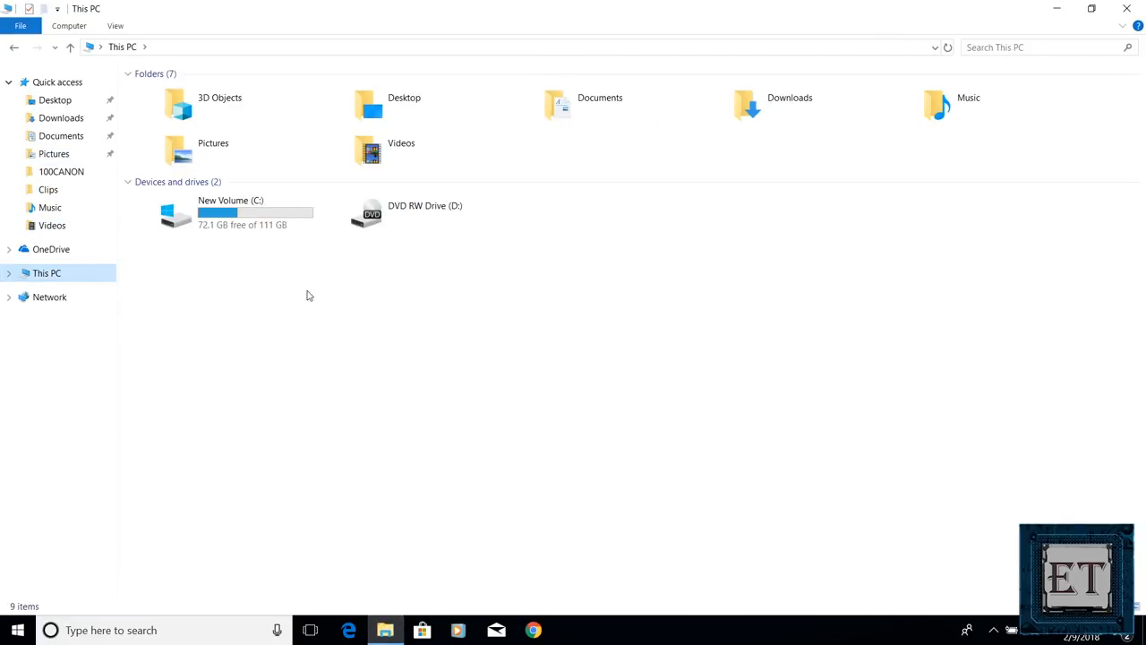
{"action": "left_click", "coordinate": [68, 25]}
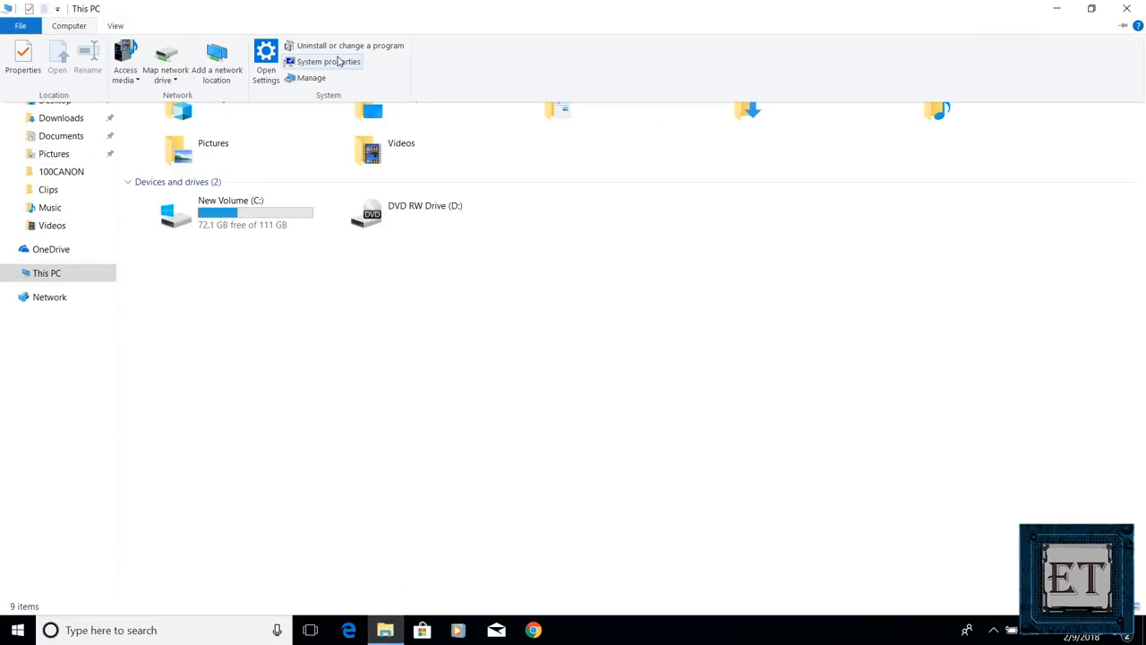
{"action": "left_click", "coordinate": [328, 61]}
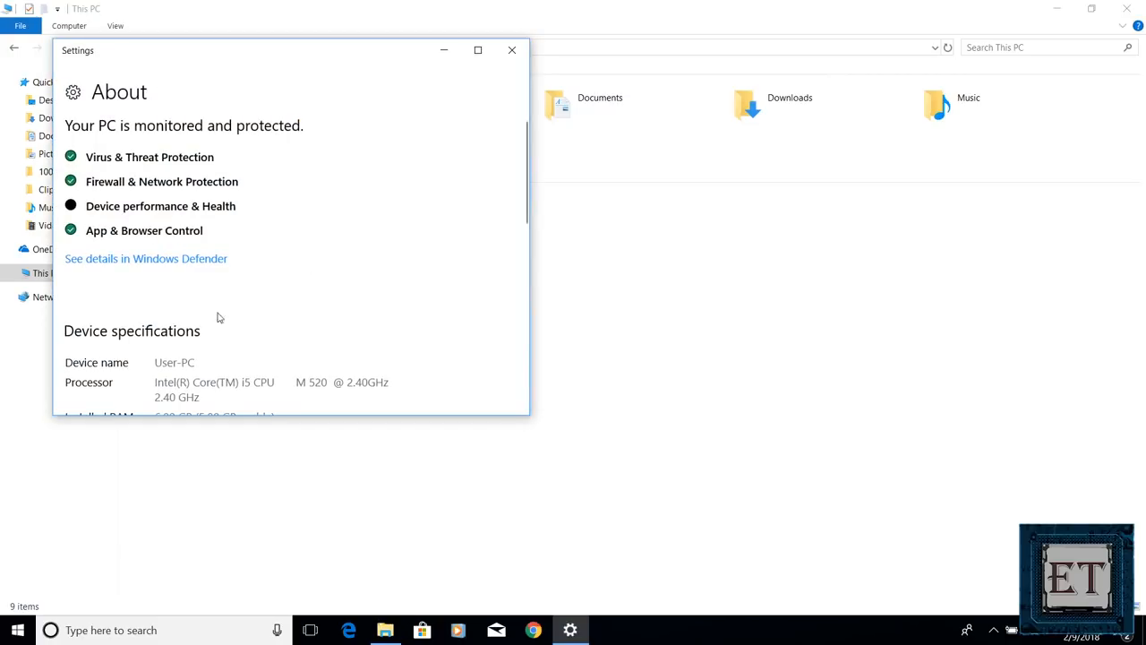
Reach the Activation page confirming Windows 10 Pro is activated with a digital license
{"action": "scroll", "scroll_direction": "down", "scroll_amount": 3}
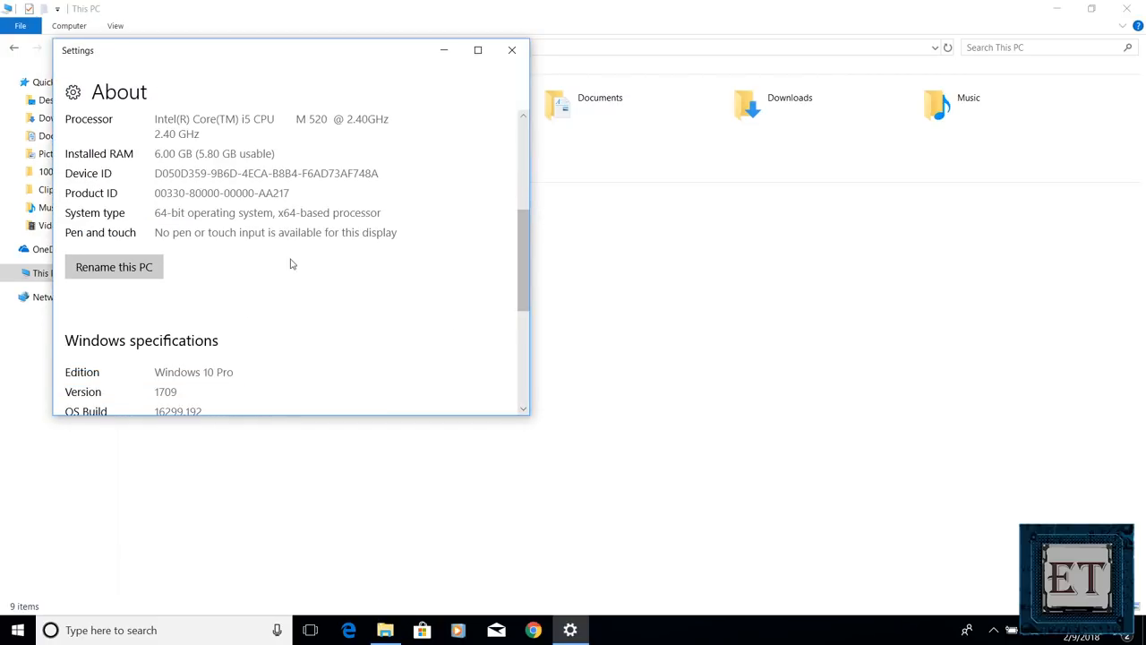
{"action": "scroll", "scroll_direction": "down", "scroll_amount": 3}
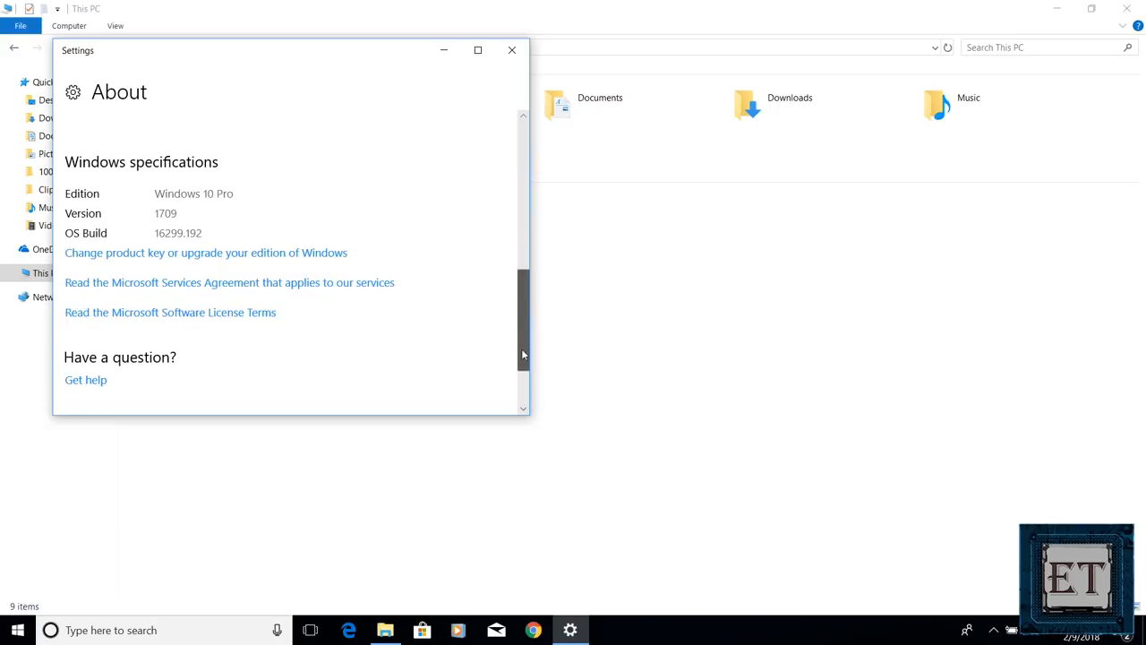
{"action": "left_click", "coordinate": [206, 251]}
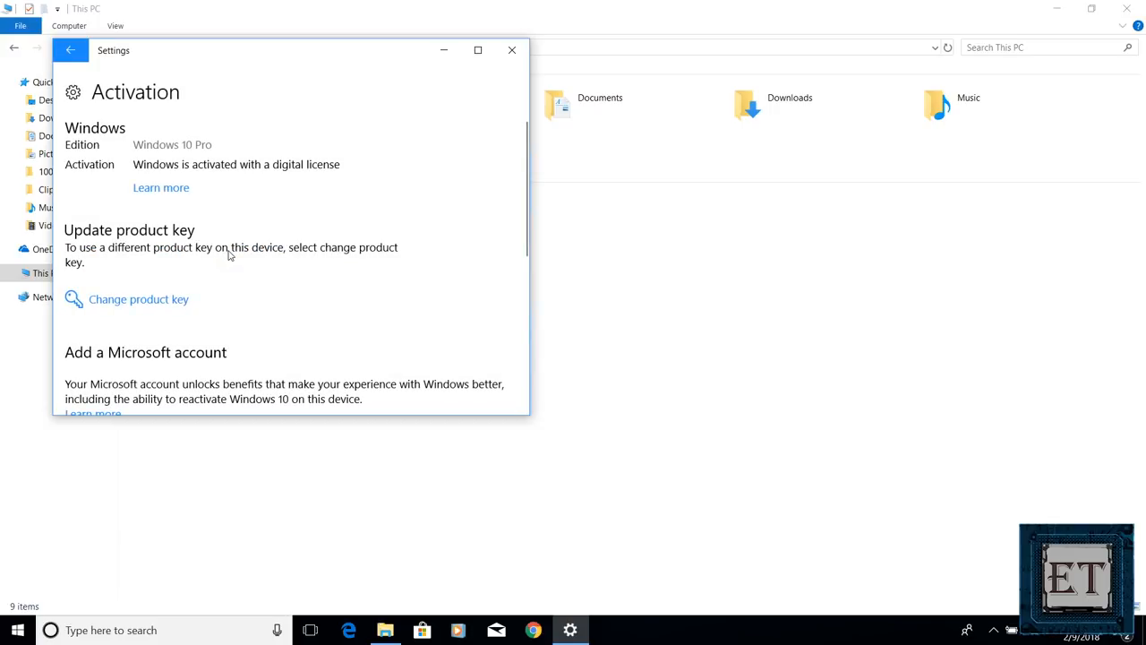
{"action": "mouse_move", "coordinate": [394, 190]}
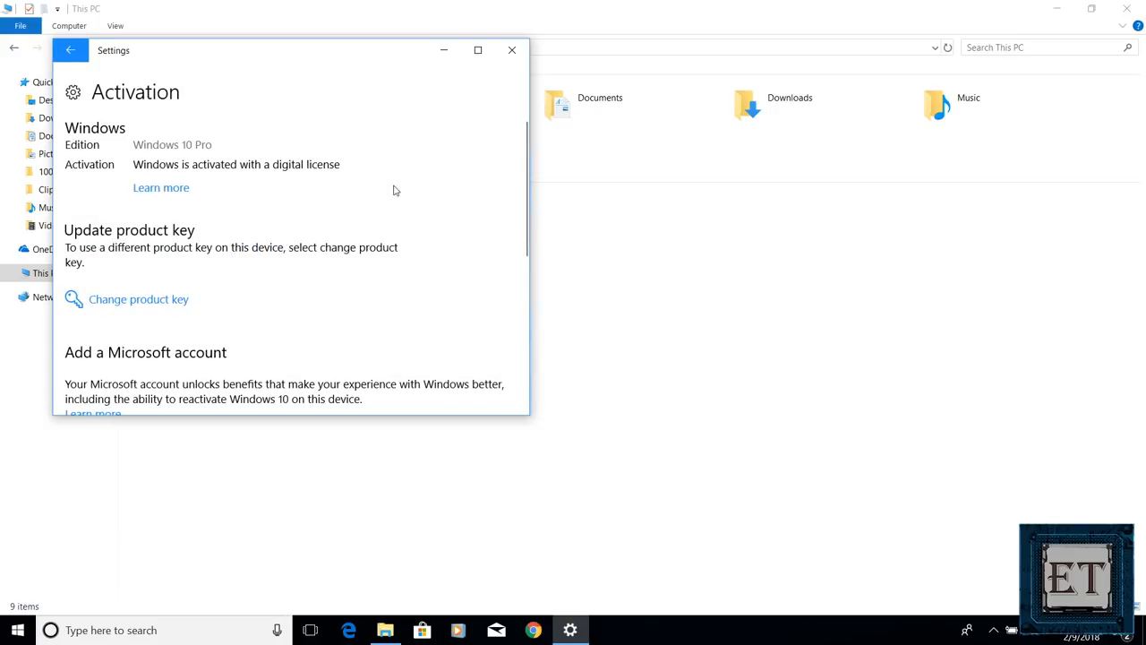
{"action": "mouse_move", "coordinate": [967, 544]}
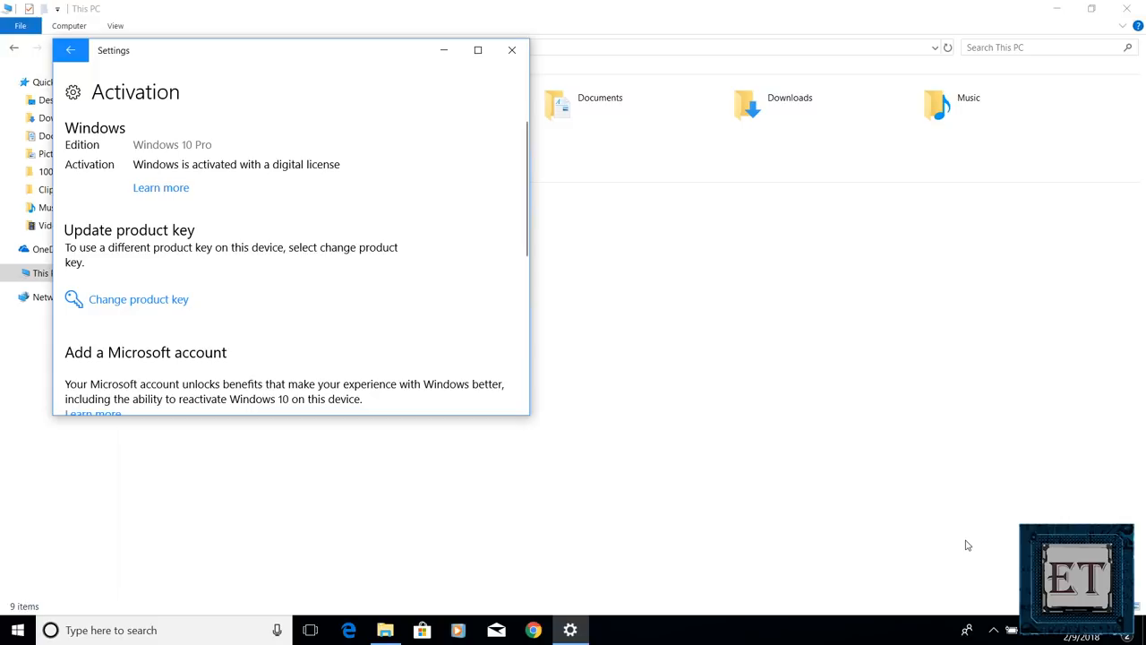